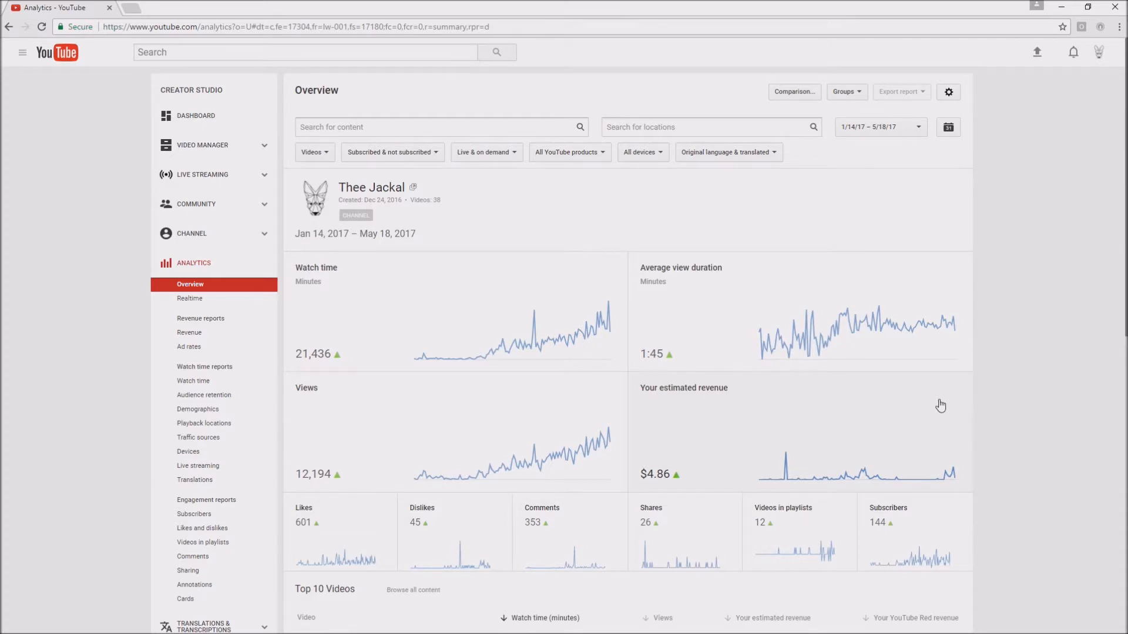
View the Revenue report showing $1.09 for May 6–18, 2017, then move to the Watch time report.
scroll("down", 3)
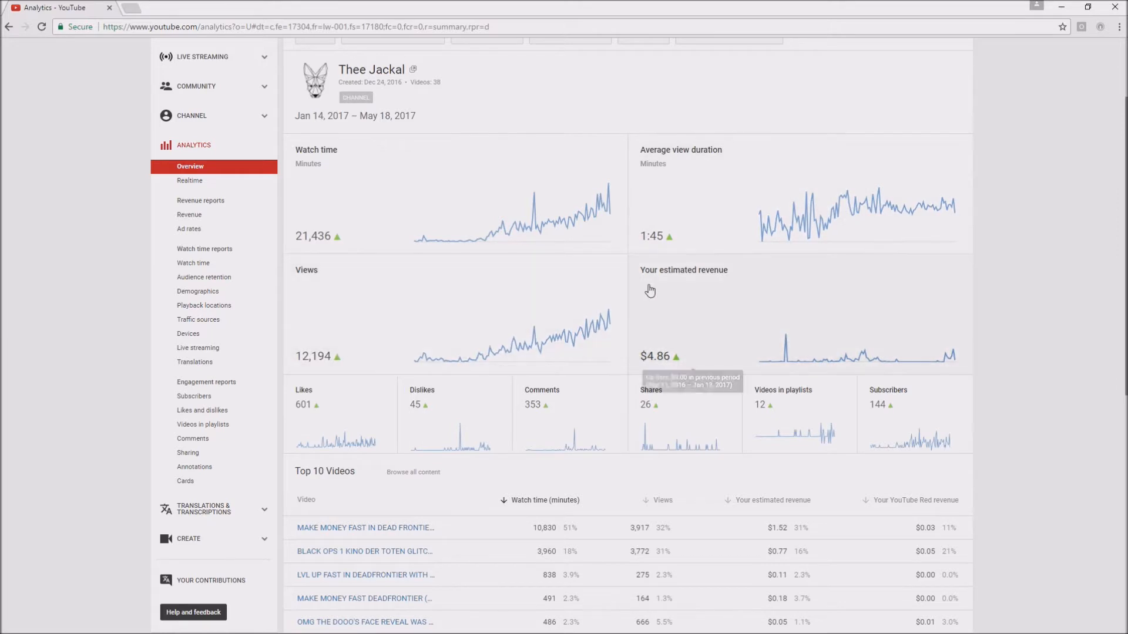
mouse_move(932, 325)
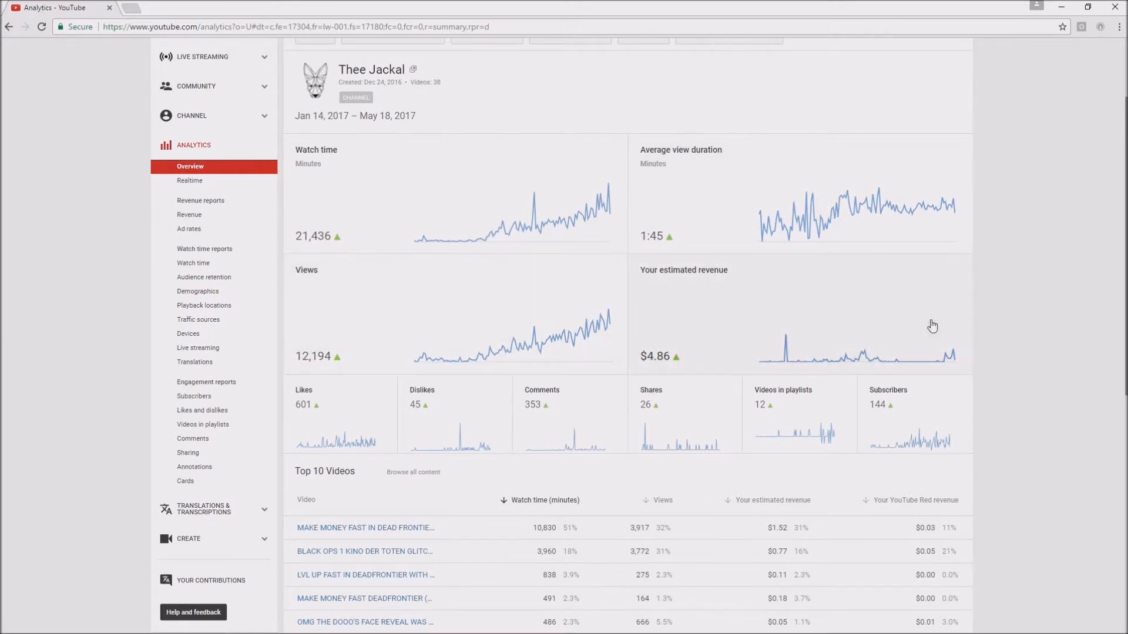
mouse_move(951, 354)
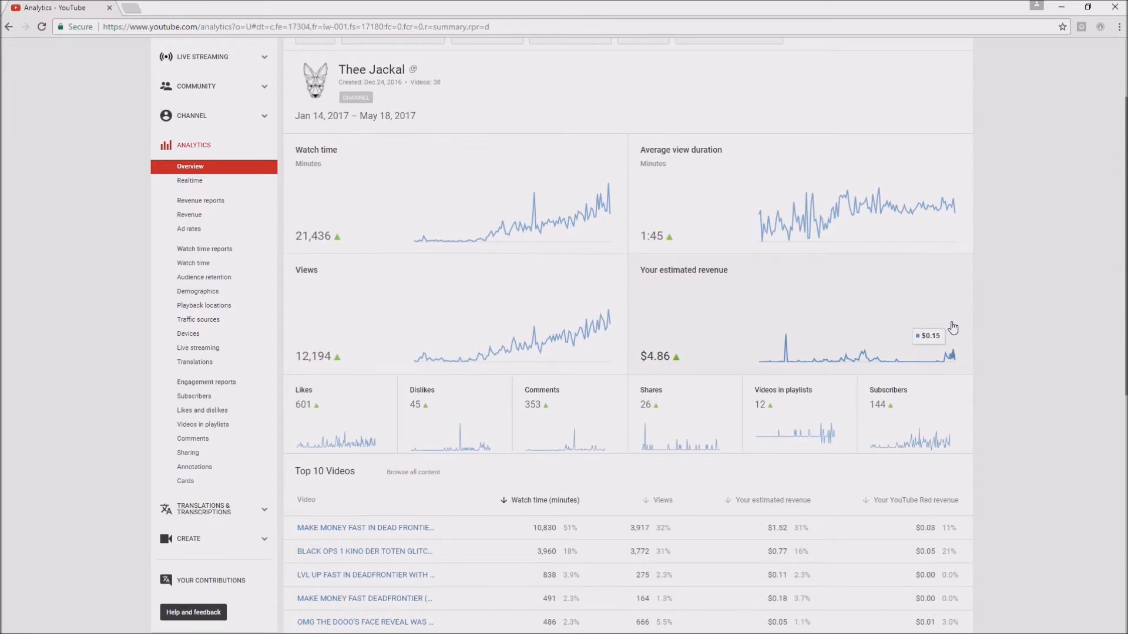
mouse_move(886, 341)
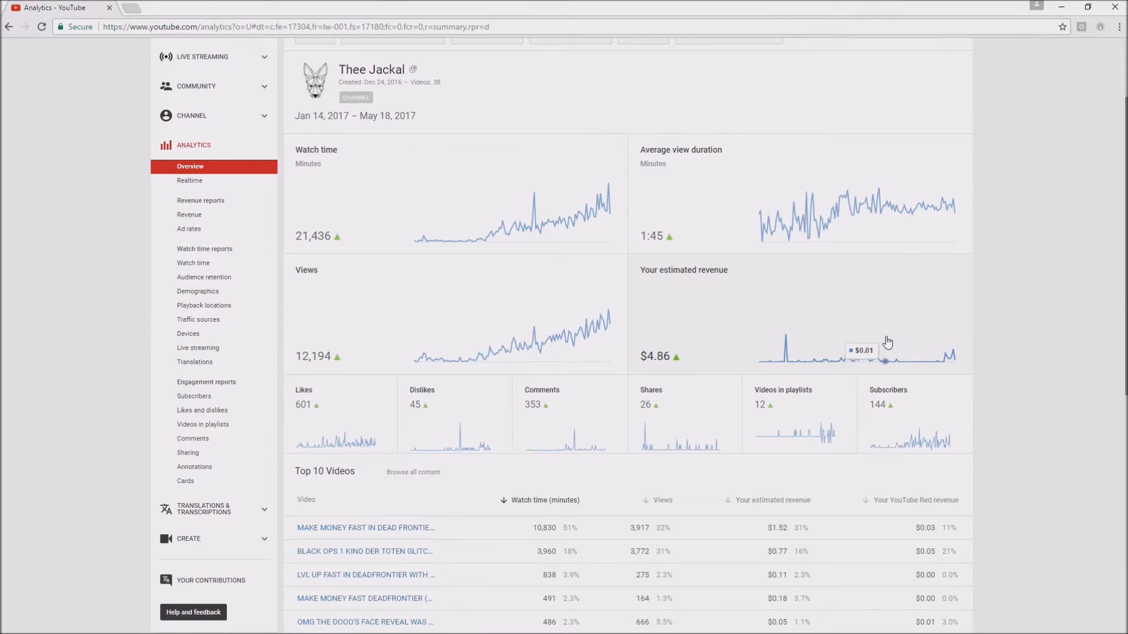
mouse_move(899, 343)
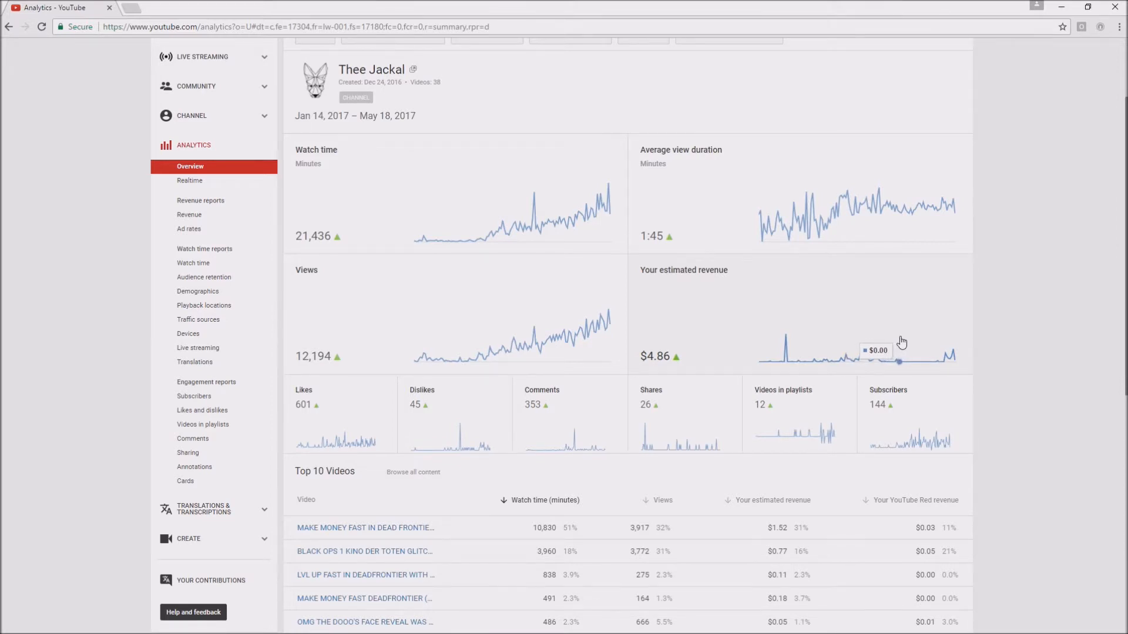
mouse_move(905, 342)
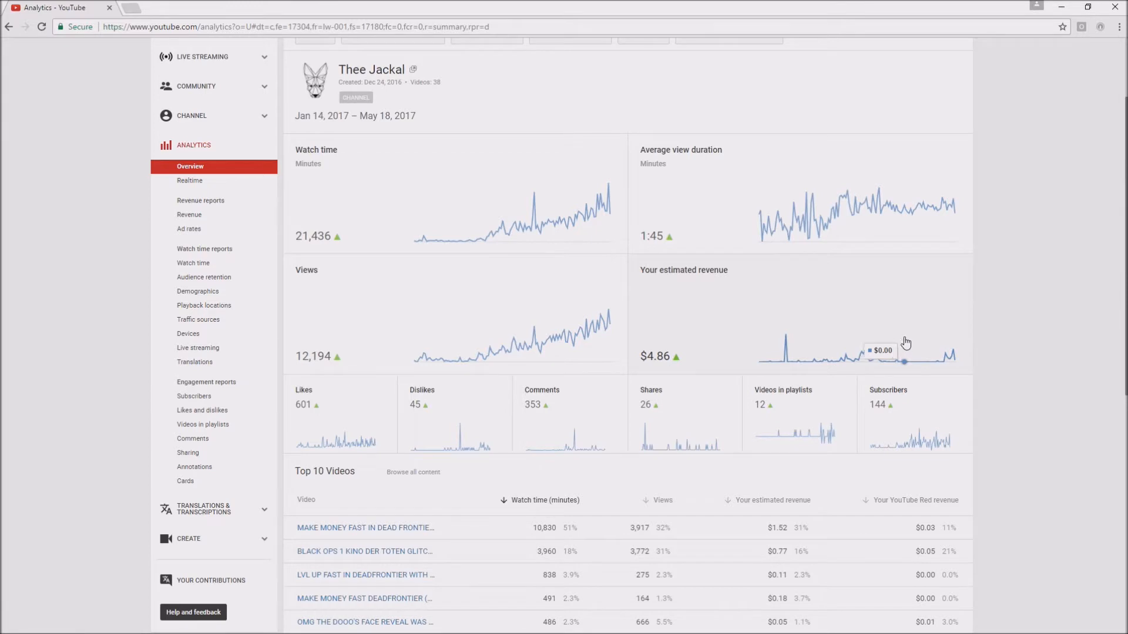
mouse_move(935, 346)
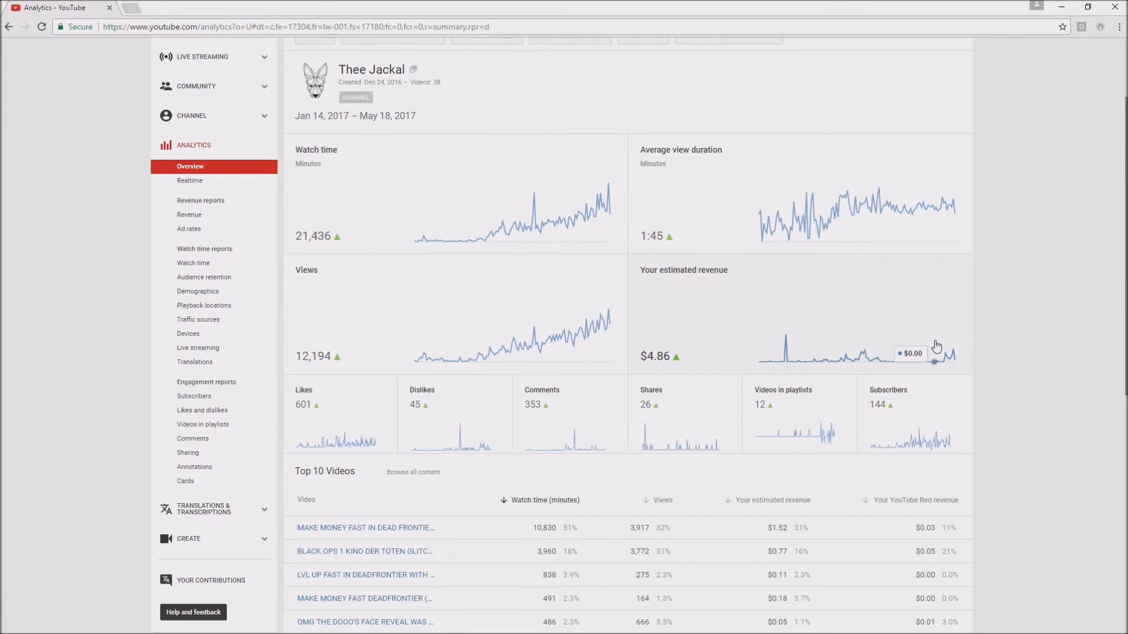
mouse_move(849, 332)
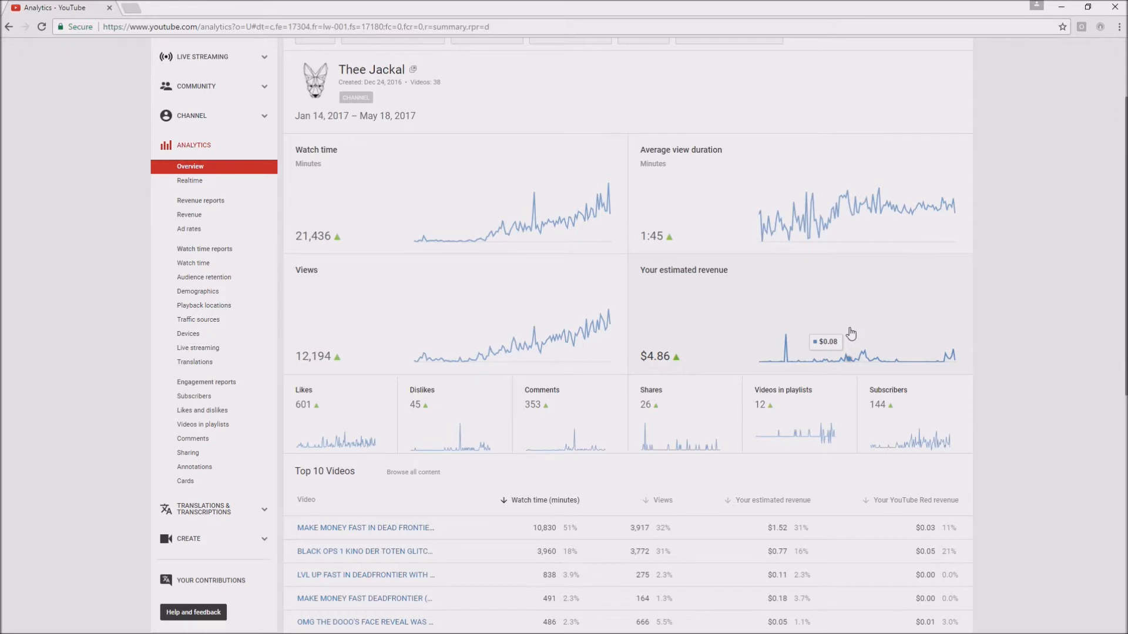
mouse_move(926, 352)
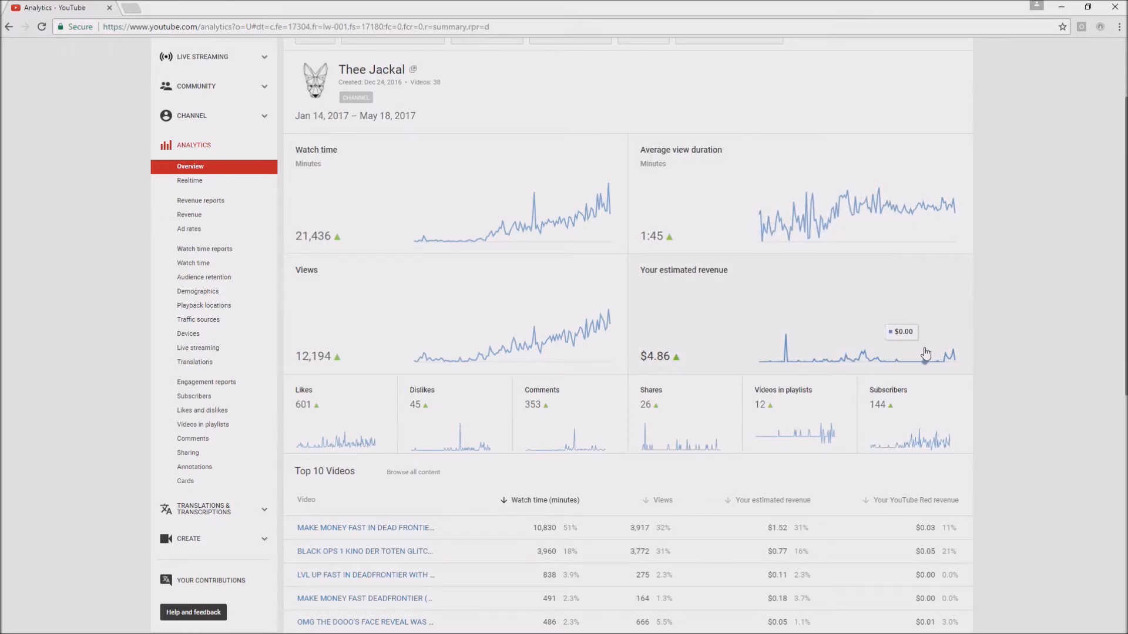
mouse_move(867, 343)
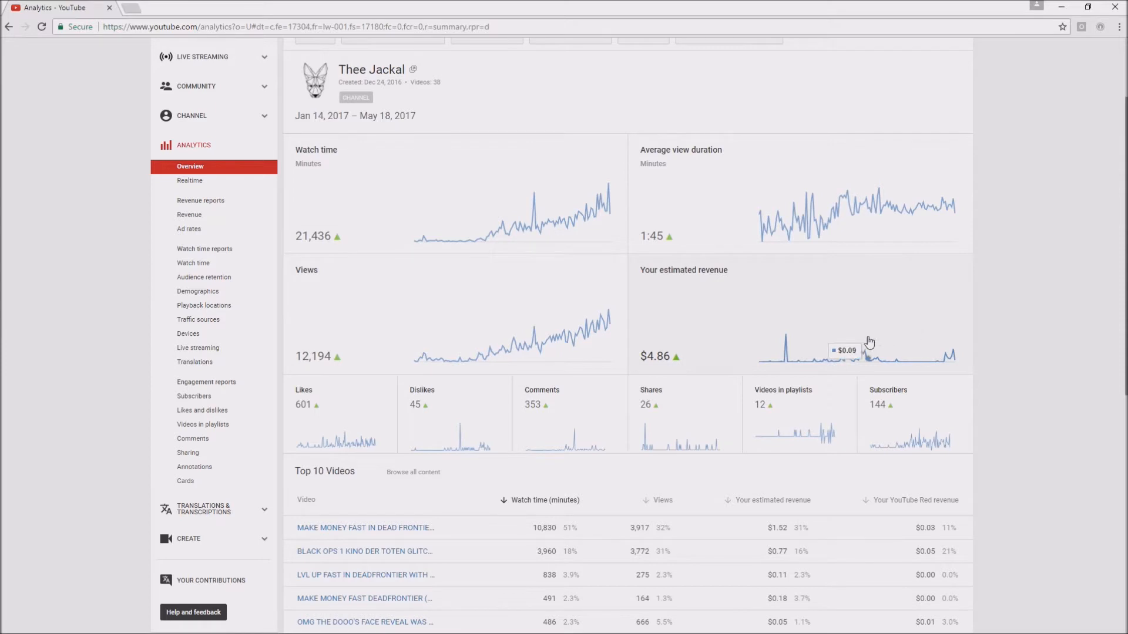
mouse_move(935, 363)
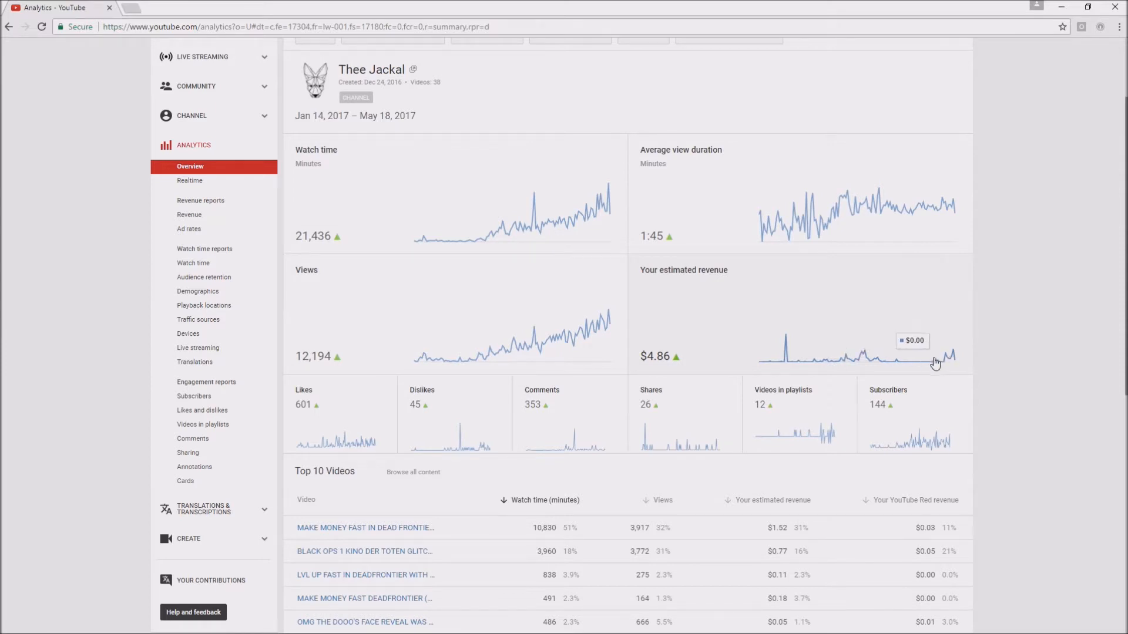
mouse_move(949, 349)
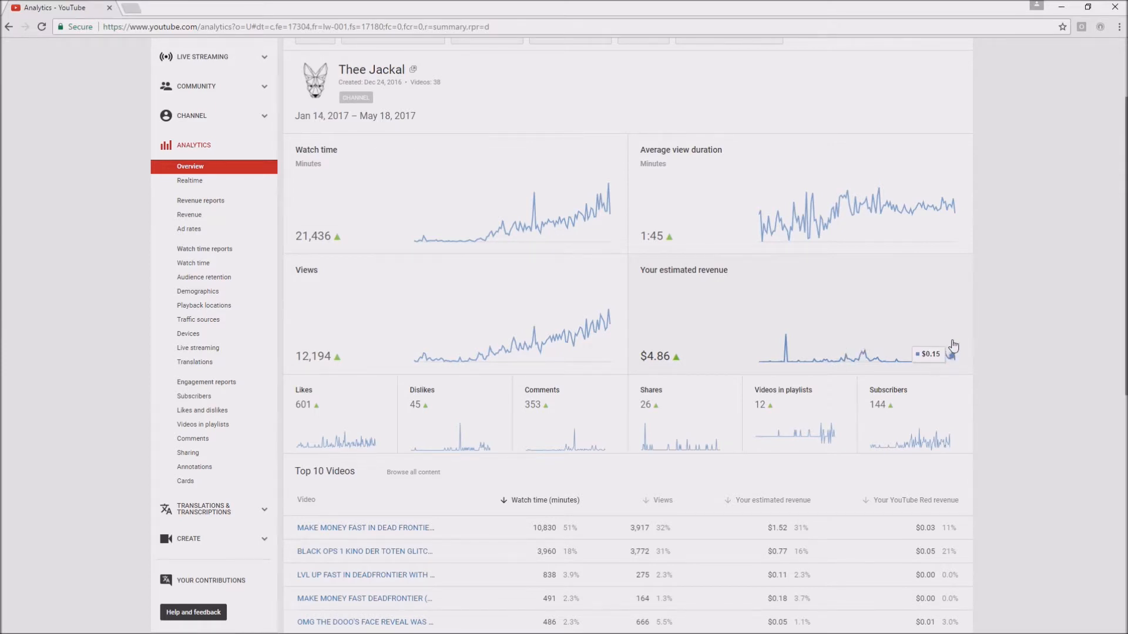
mouse_move(960, 328)
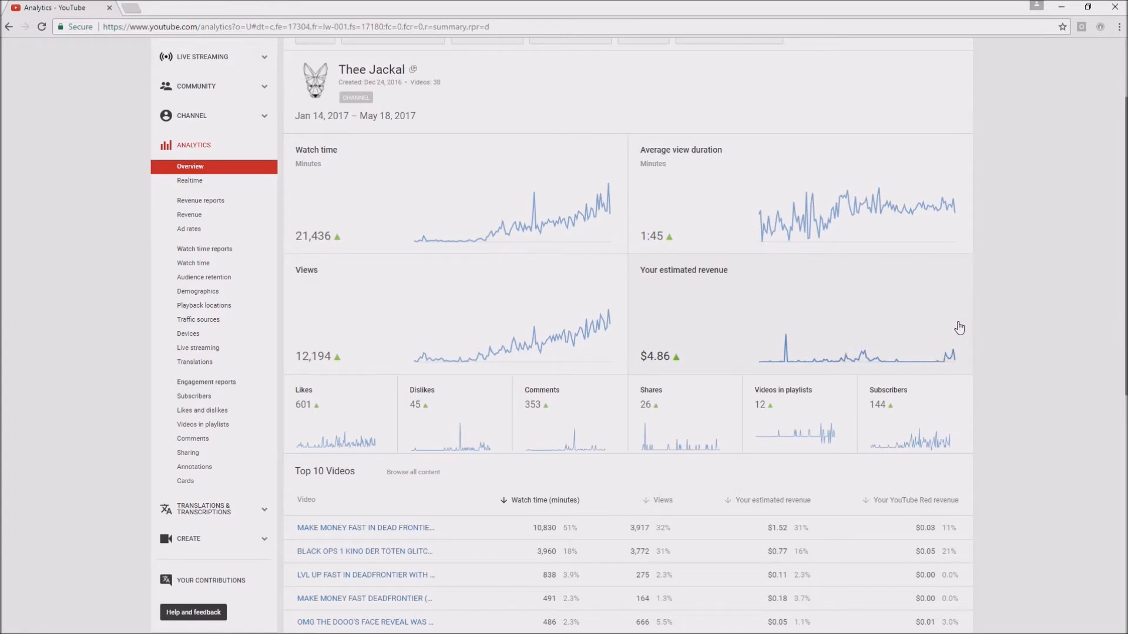
mouse_move(937, 359)
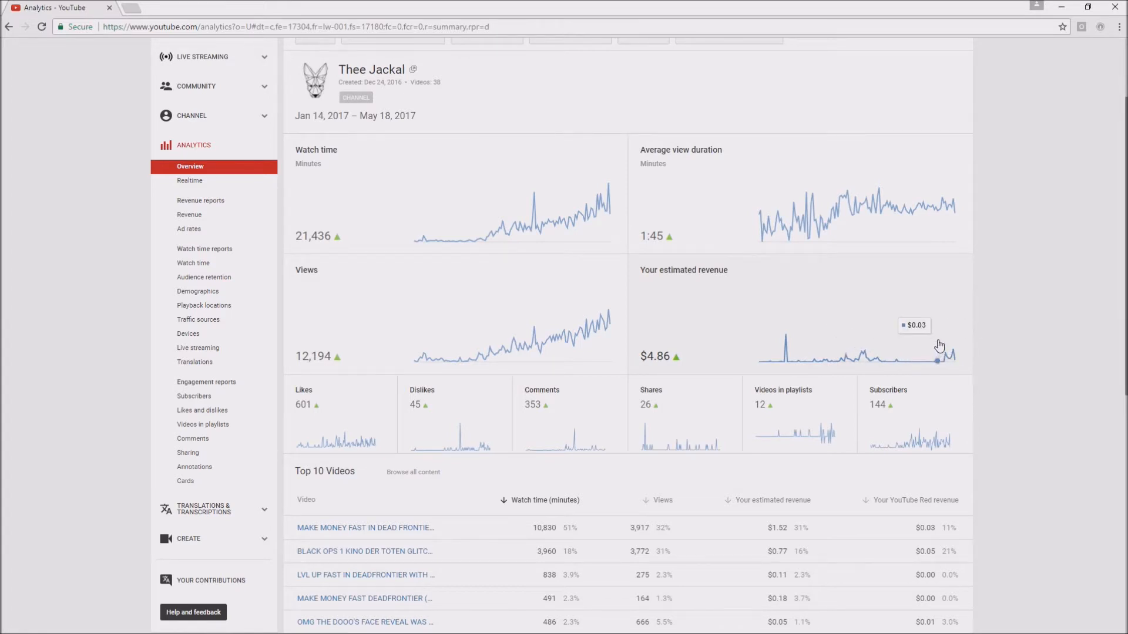
mouse_move(953, 338)
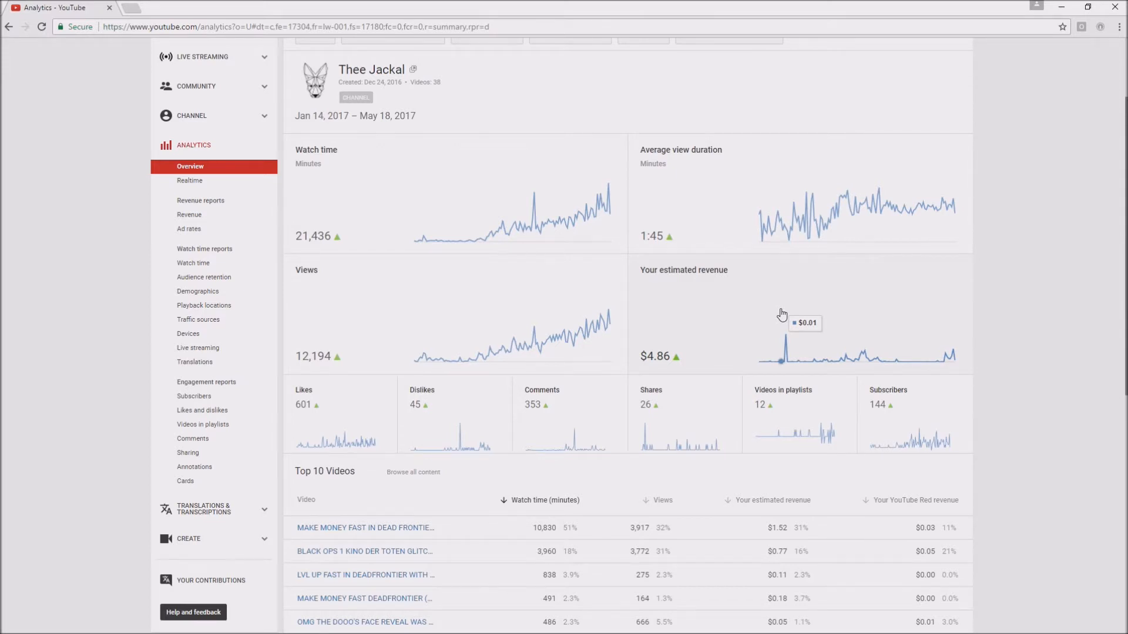
mouse_move(889, 325)
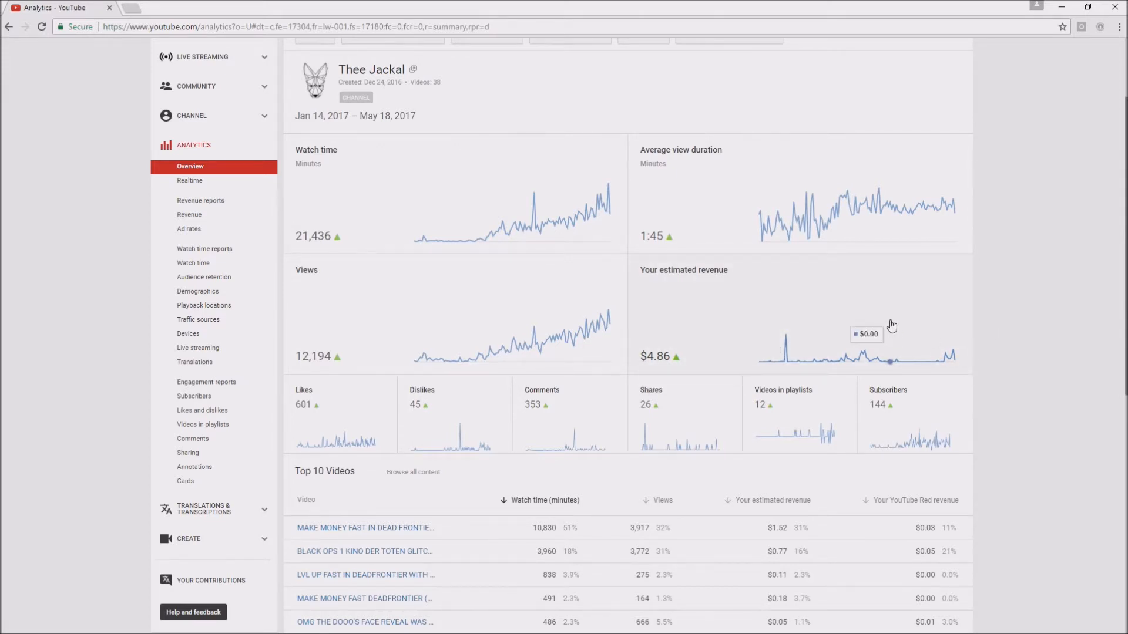
mouse_move(898, 329)
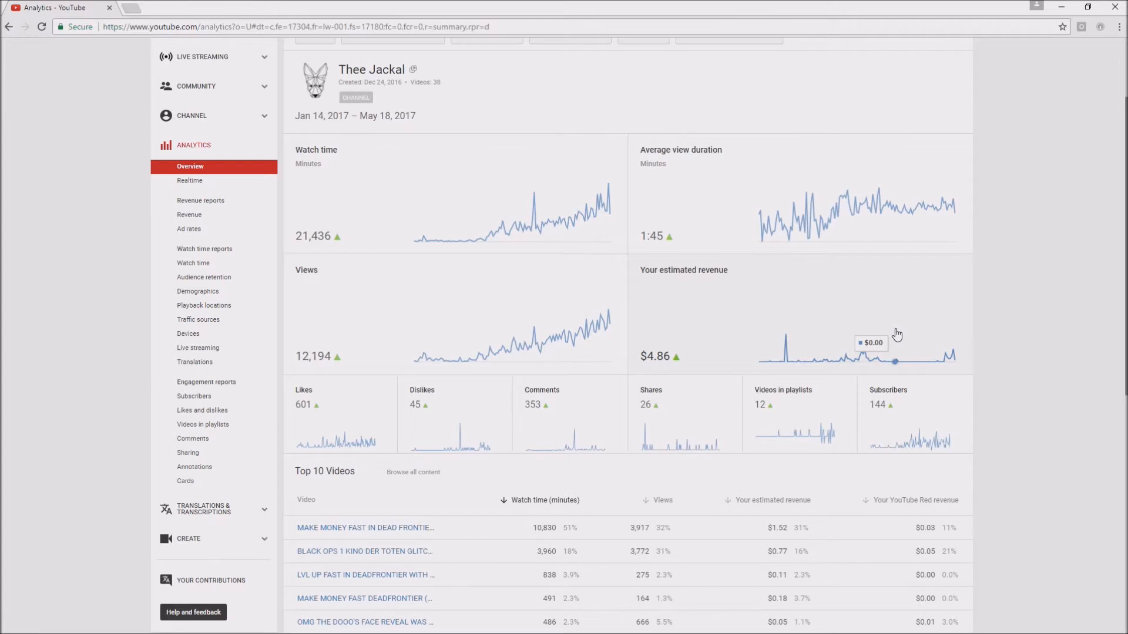
mouse_move(823, 320)
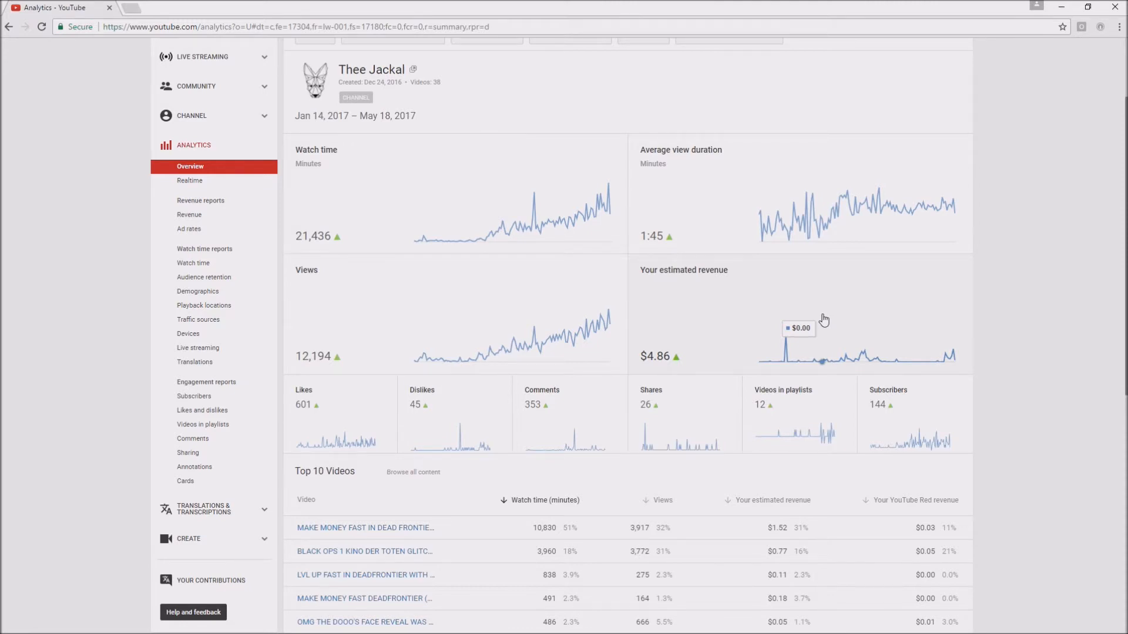
mouse_move(880, 350)
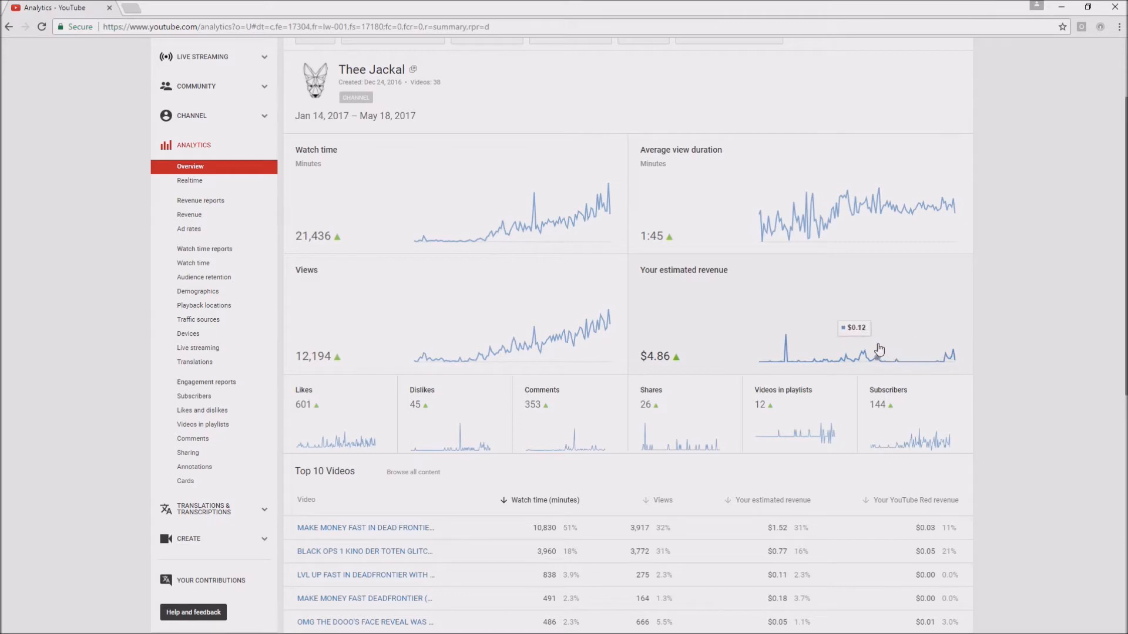
mouse_move(834, 360)
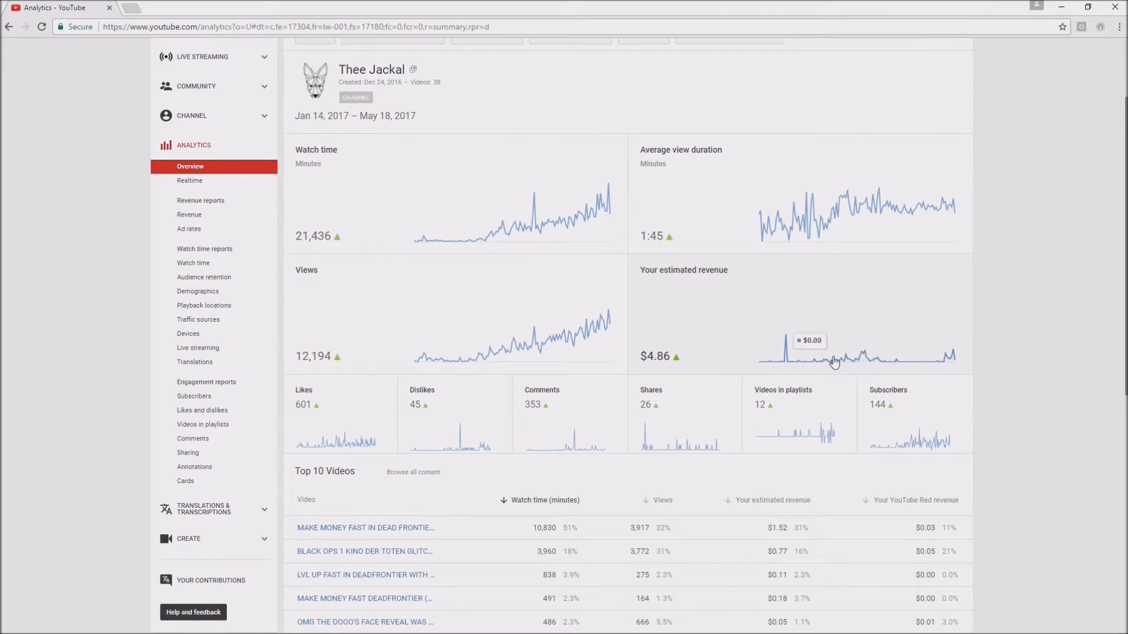
mouse_move(861, 364)
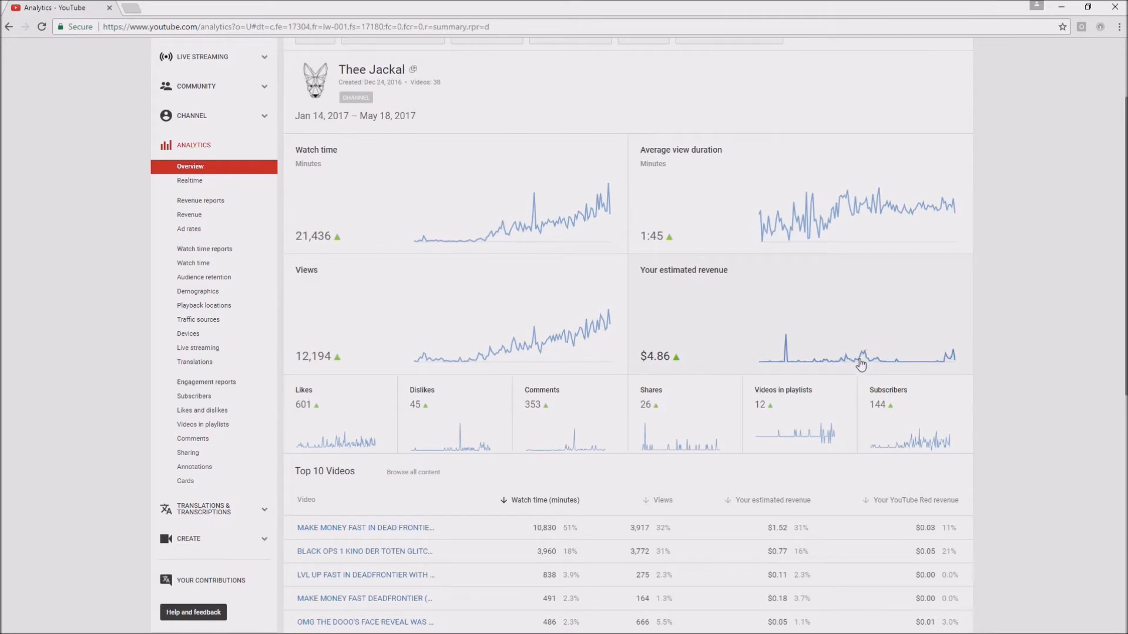
mouse_move(819, 363)
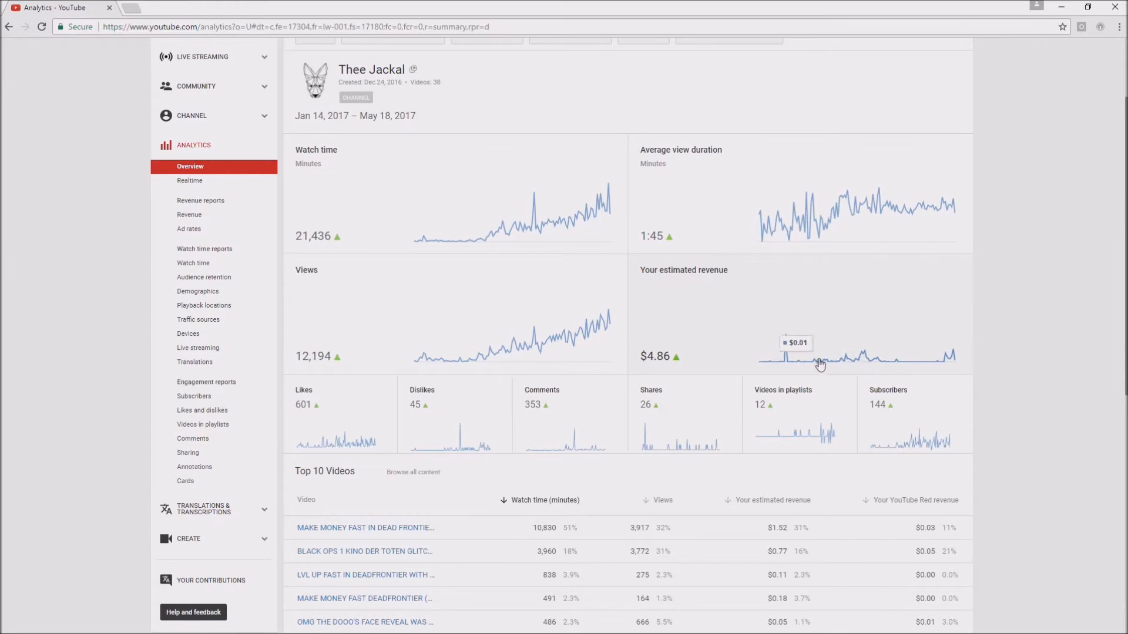
mouse_move(773, 347)
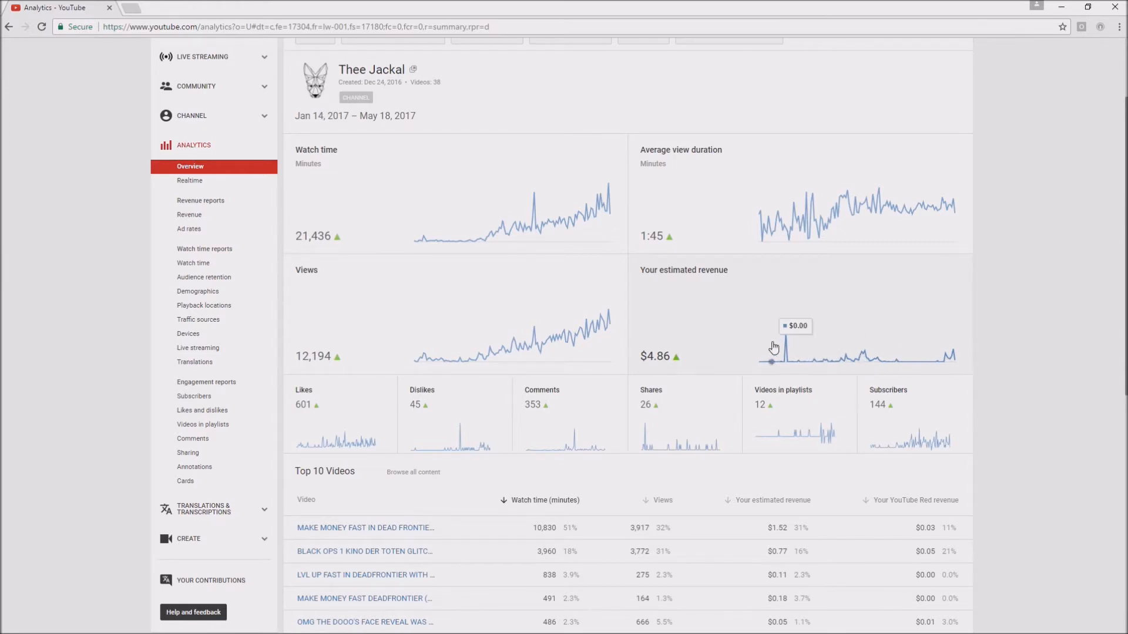
left_click(189, 213)
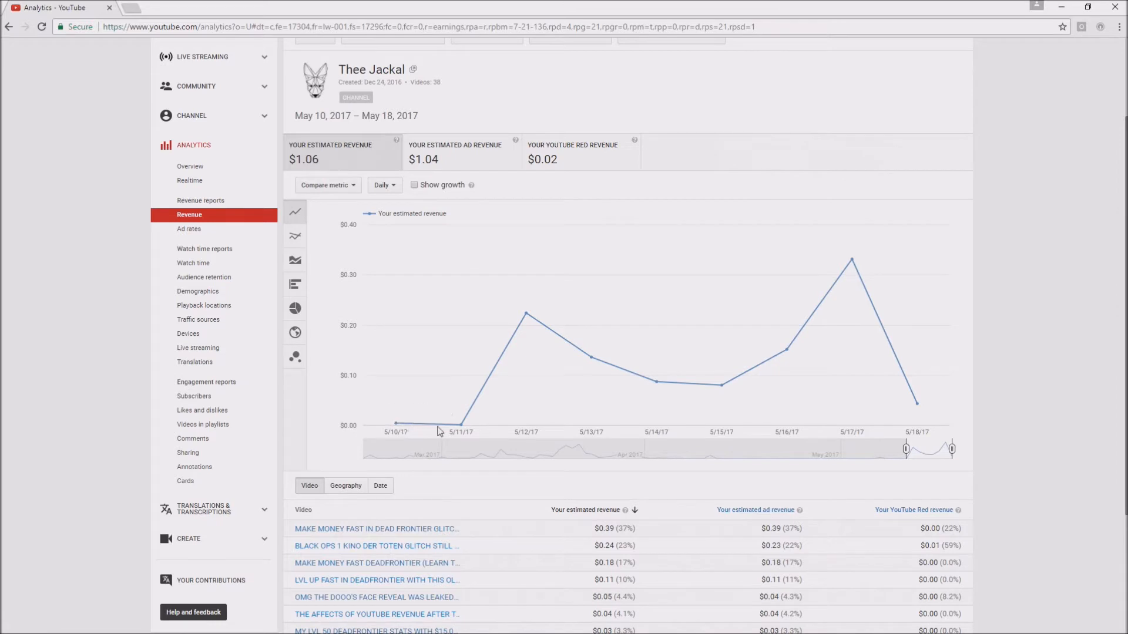
mouse_move(1110, 425)
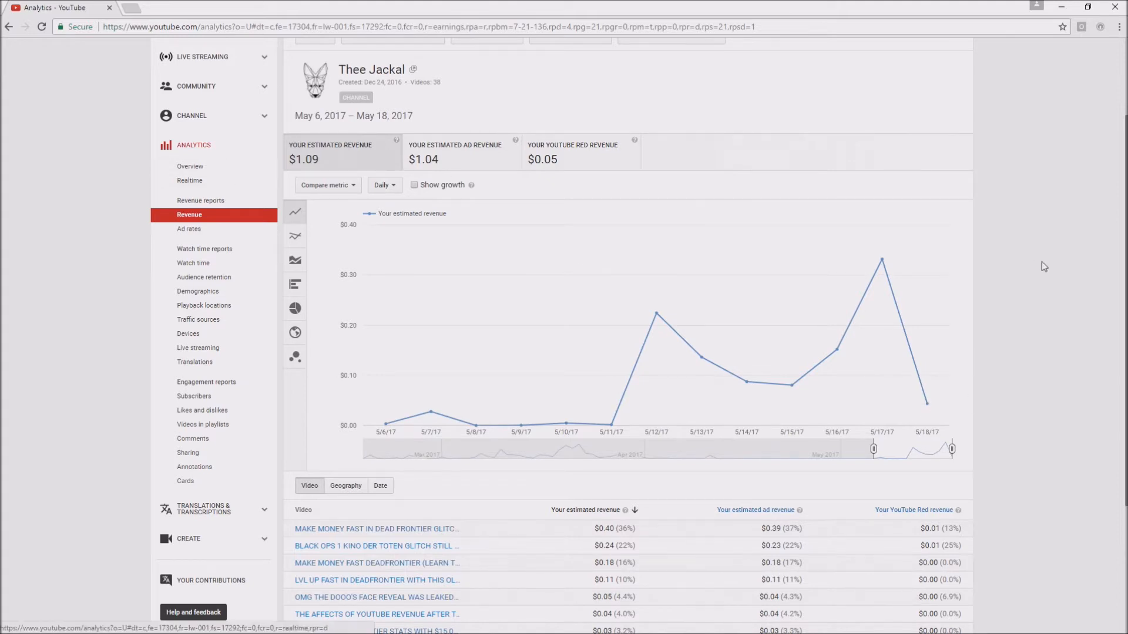
left_click(190, 166)
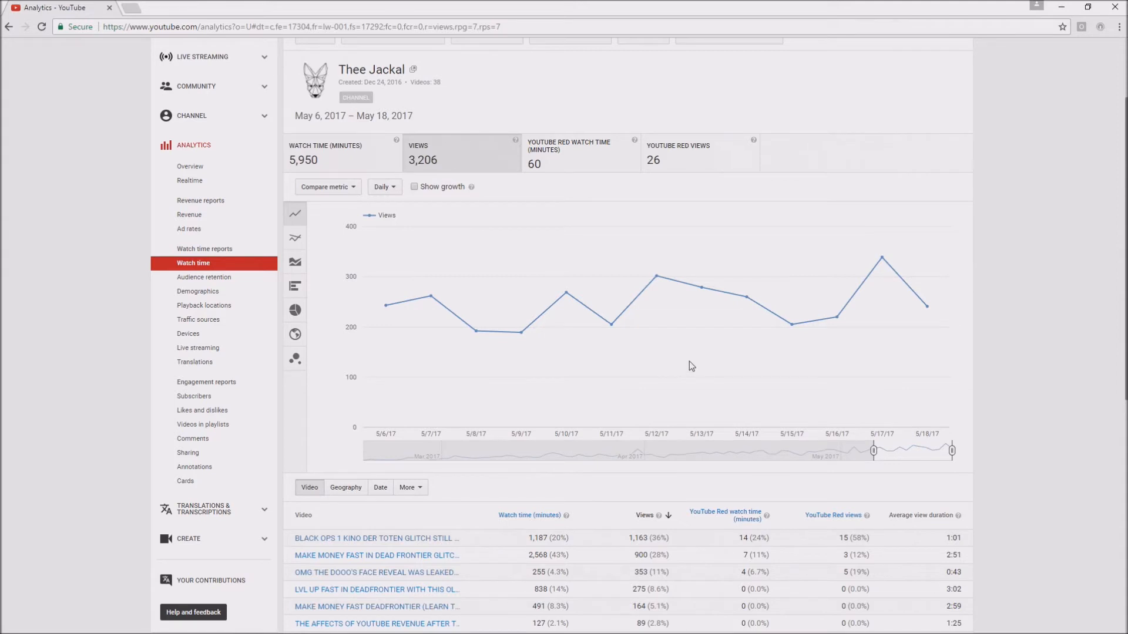
mouse_move(623, 339)
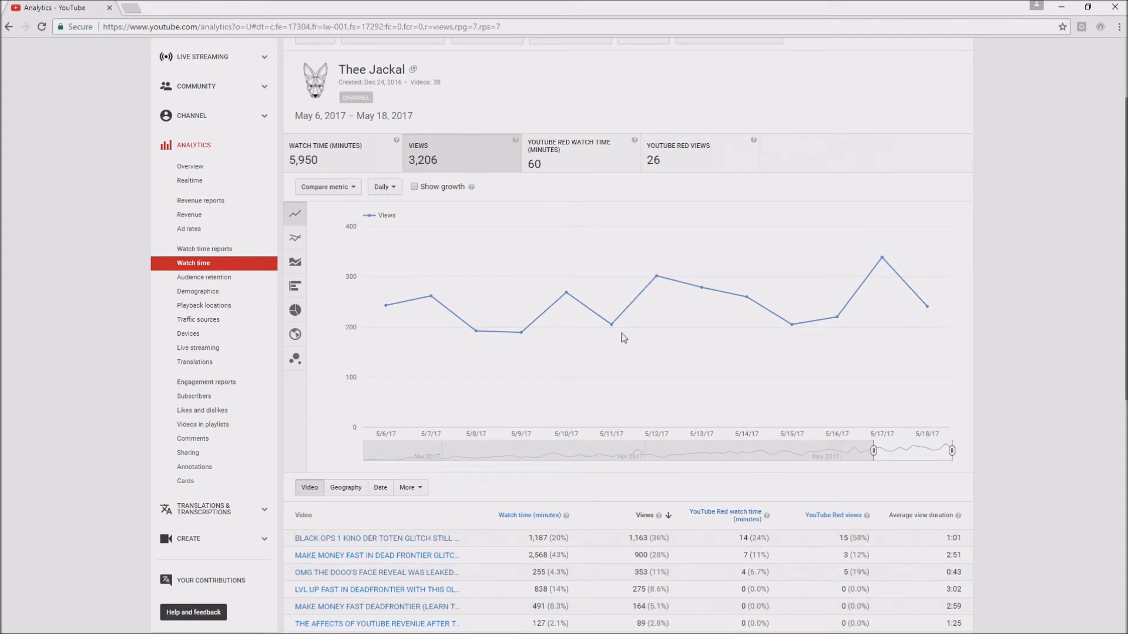
mouse_move(847, 472)
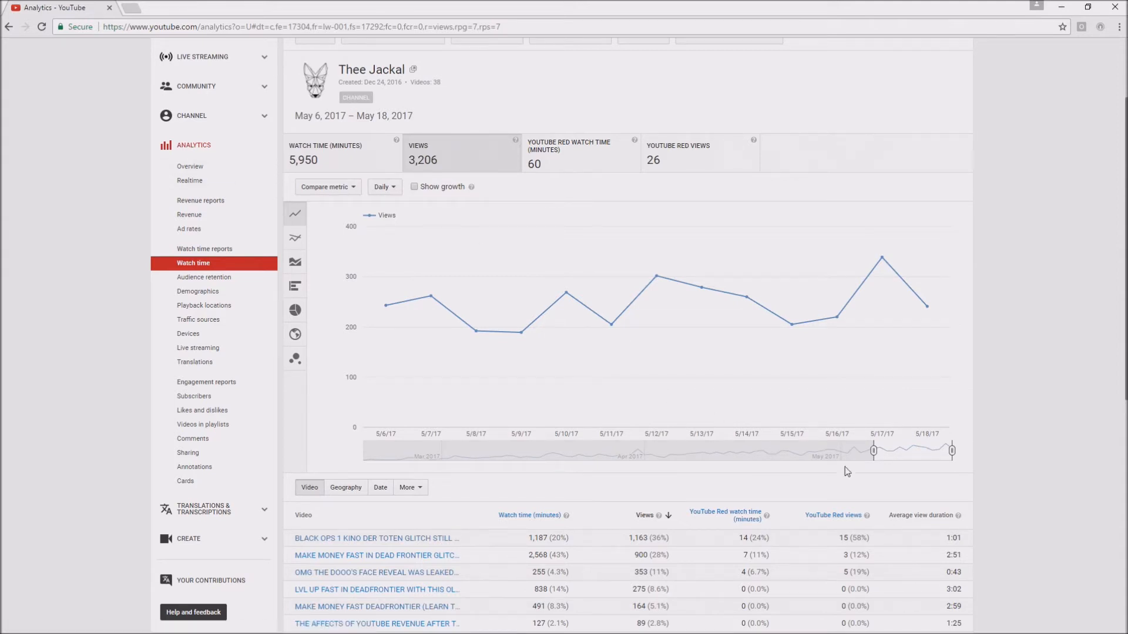
mouse_move(651, 305)
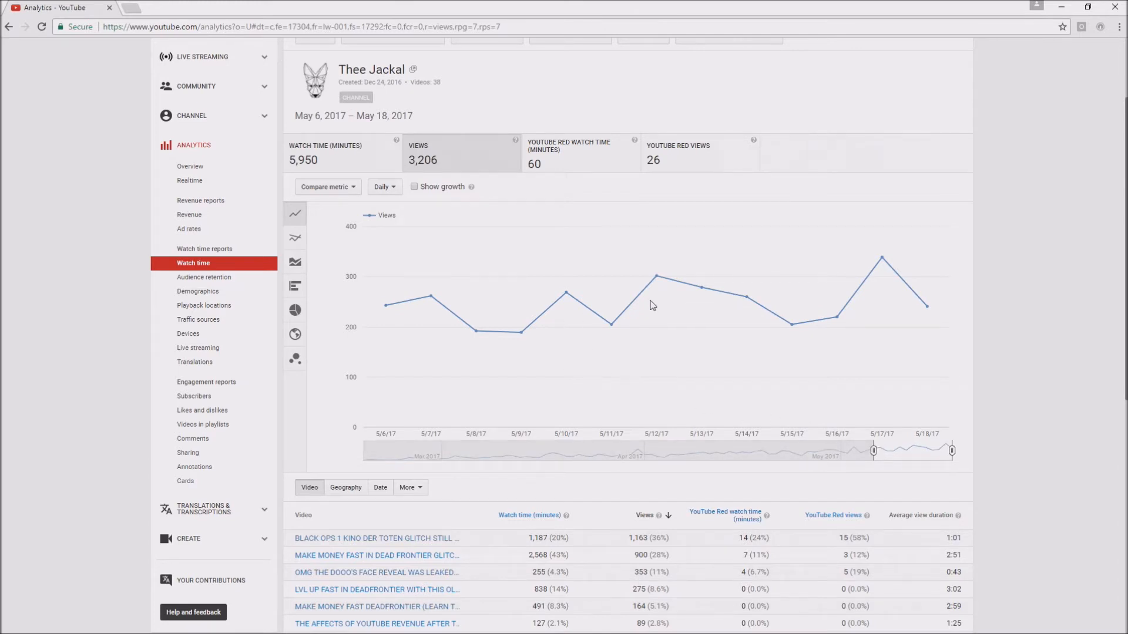
mouse_move(614, 305)
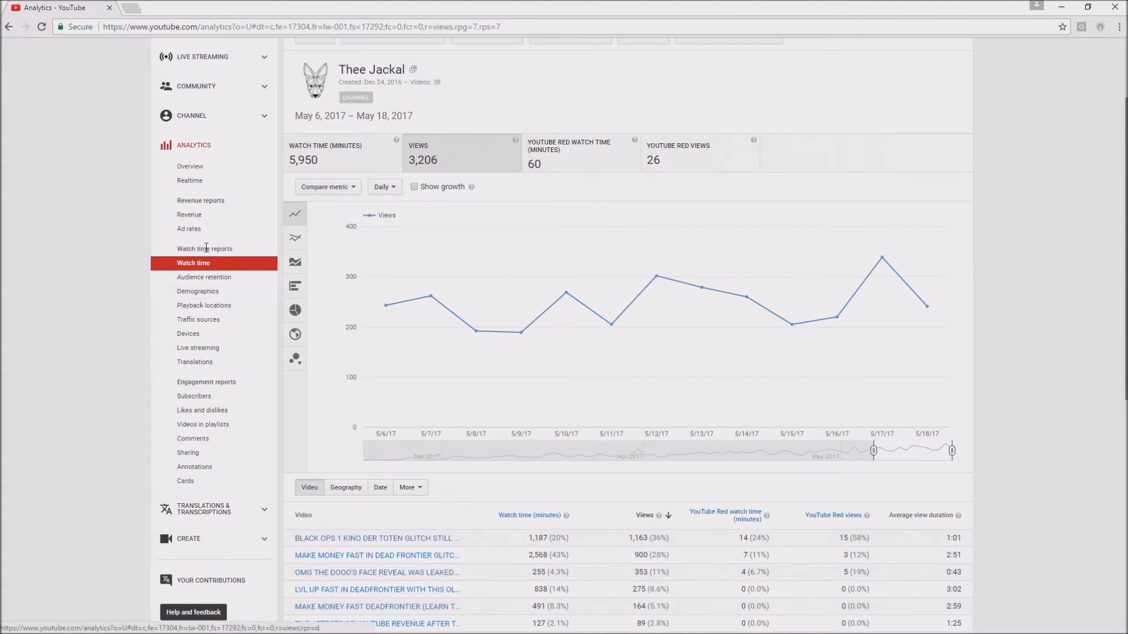
Return to the channel Overview for May 6–18, 2017 (5,950 minutes, 3,206 views, $1.09).
left_click(191, 166)
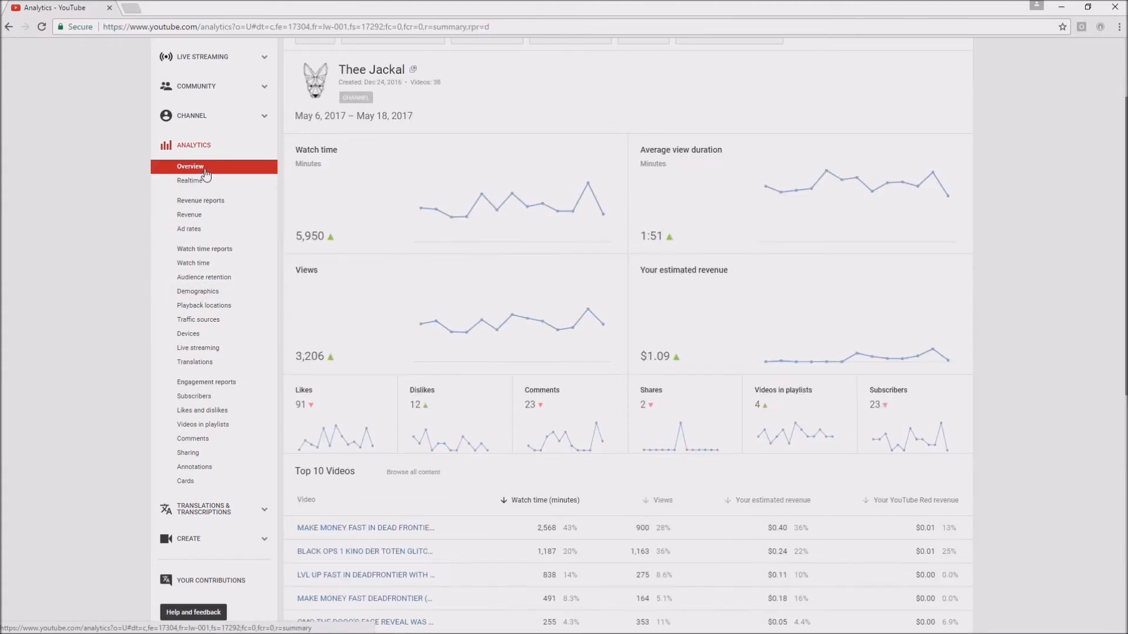
mouse_move(847, 357)
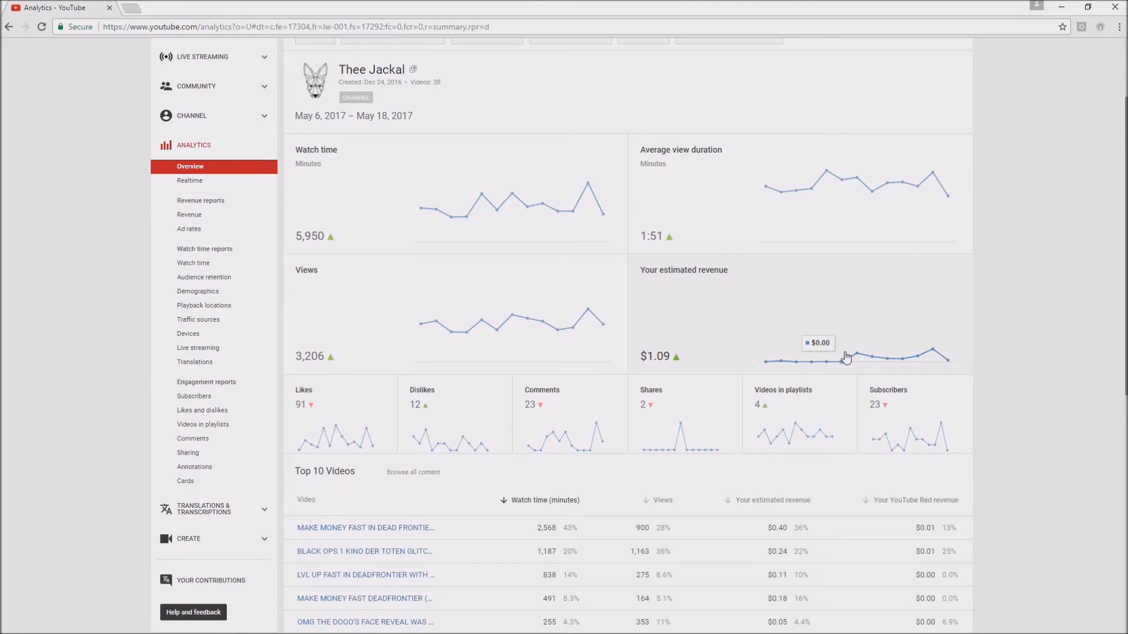
mouse_move(1026, 91)
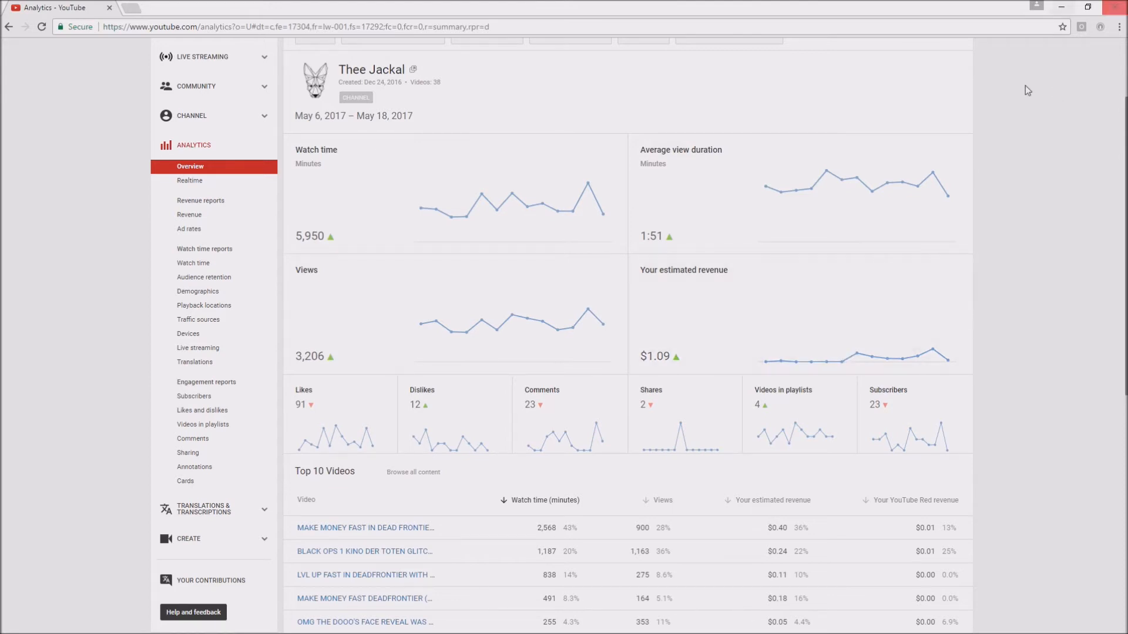
mouse_move(905, 344)
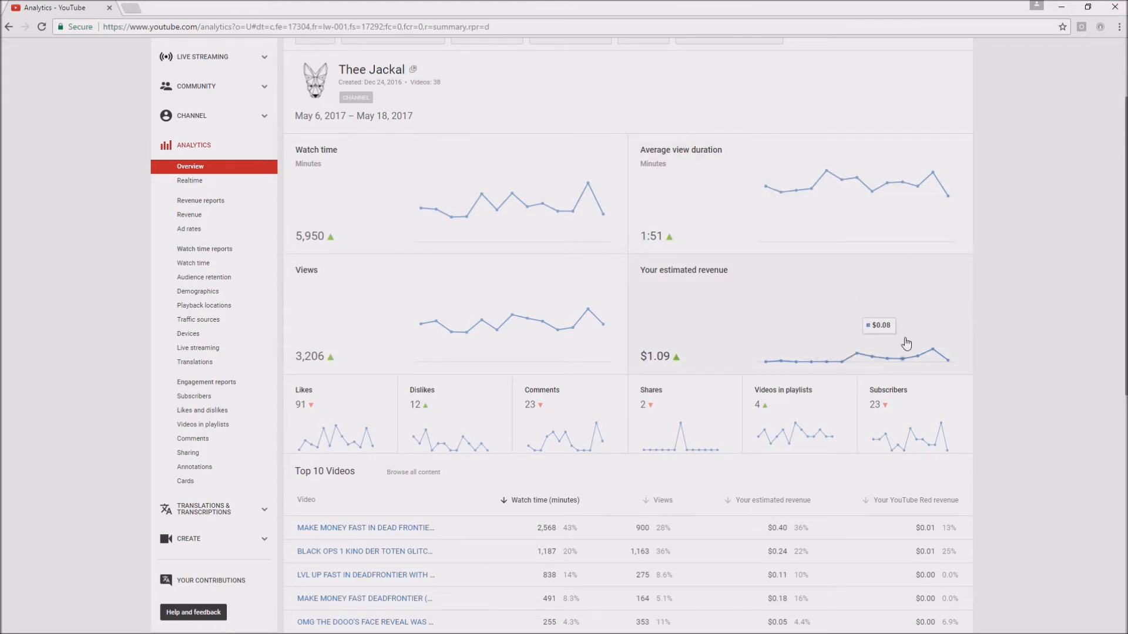
mouse_move(933, 341)
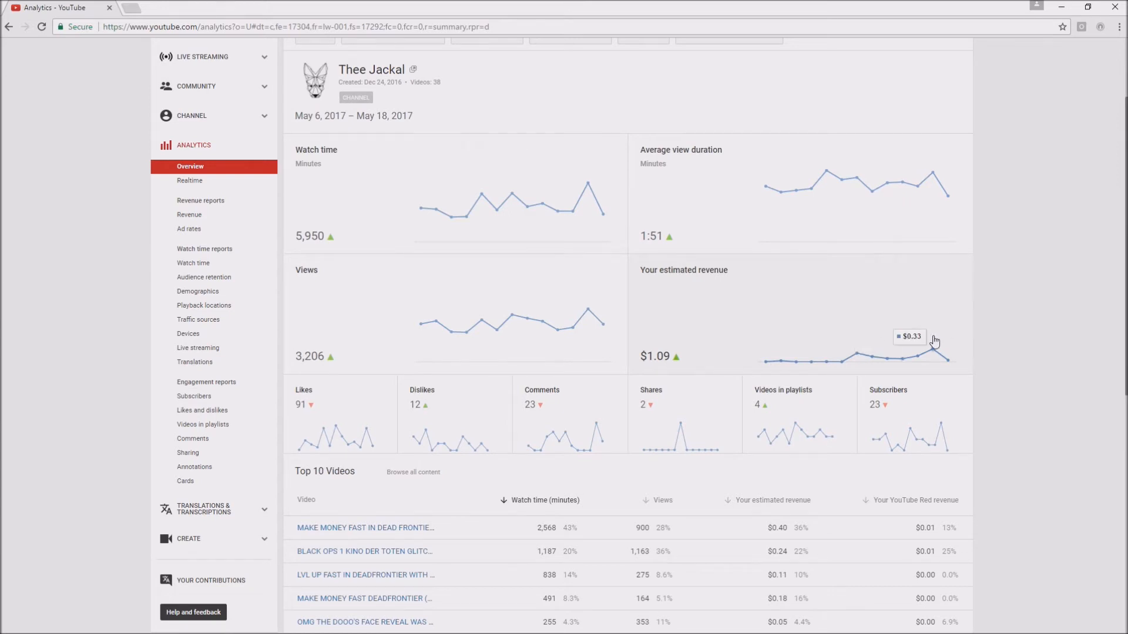
mouse_move(800, 346)
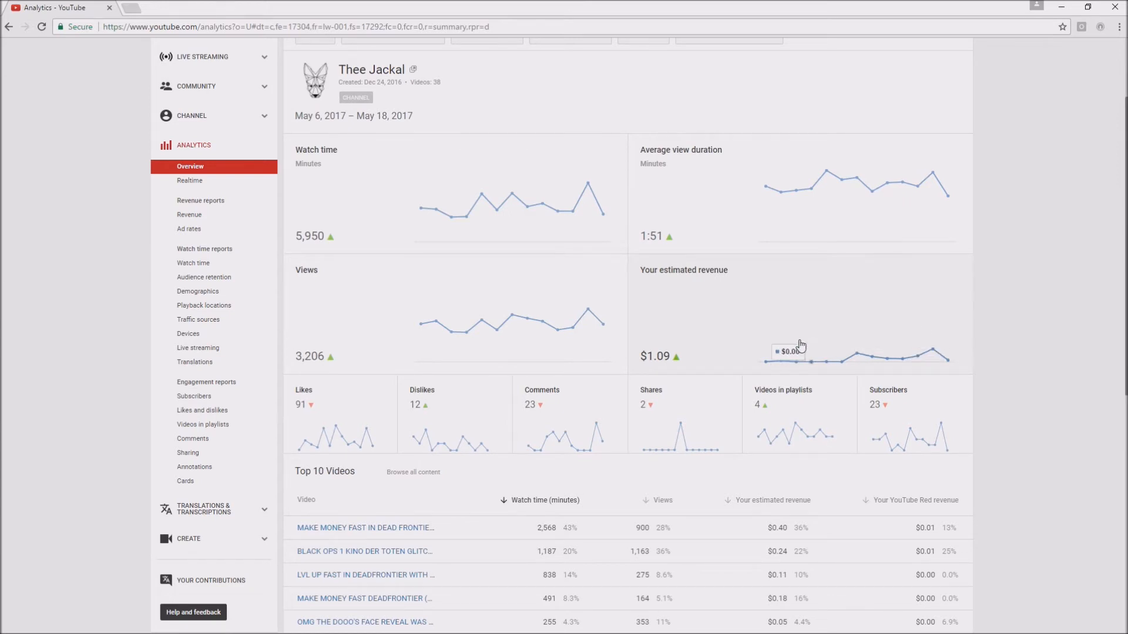
View the Revenue report for Jan 16–May 18, 2017: $4.86 total, $4.61 from ads.
left_click(189, 214)
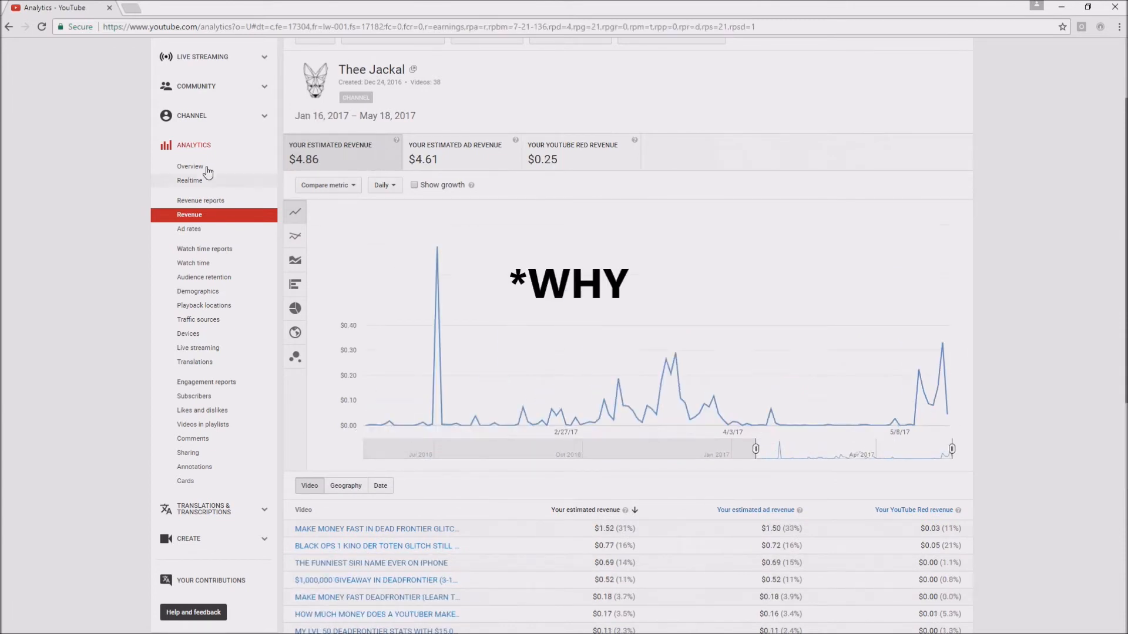
Return to the channel Overview for Jan 16–May 18, 2017 (21,419 minutes, 12,182 views).
left_click(190, 165)
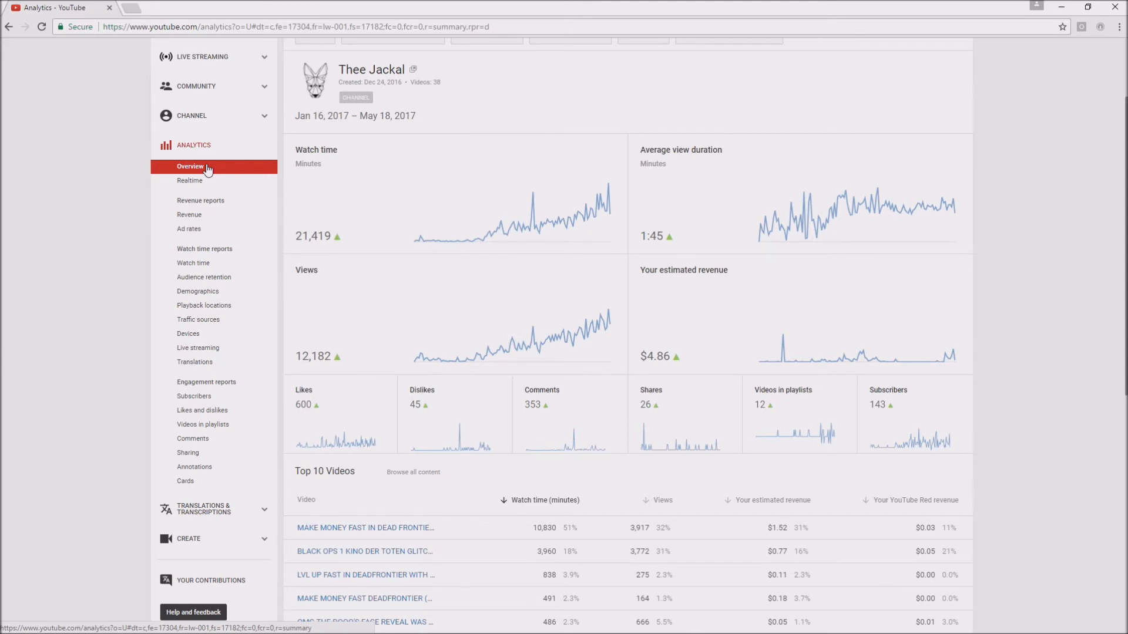
mouse_move(874, 352)
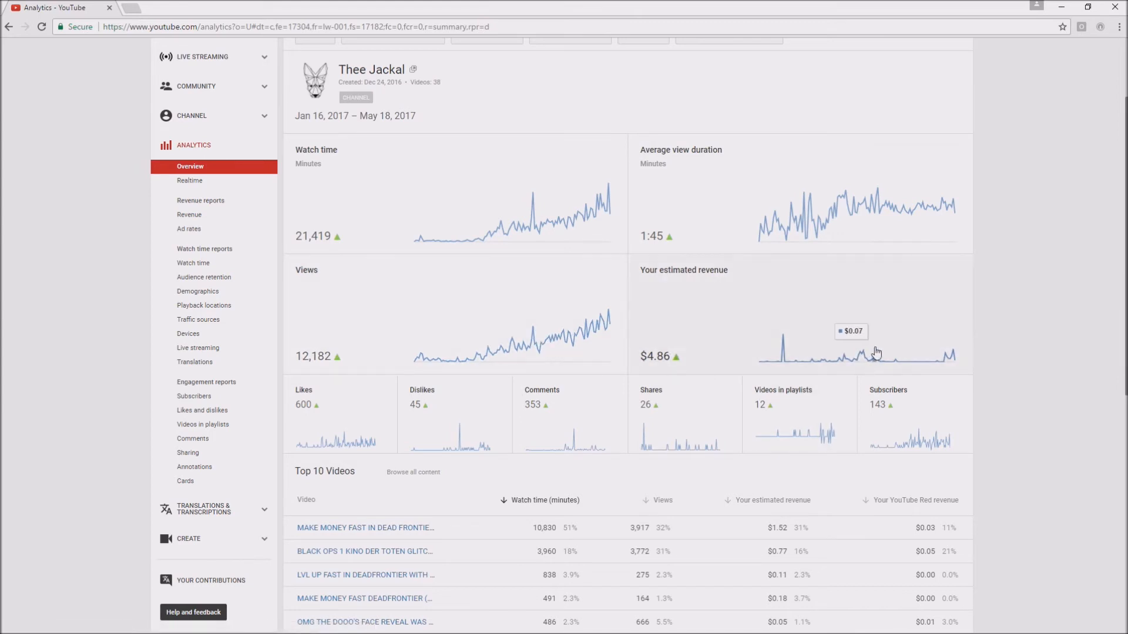
mouse_move(867, 346)
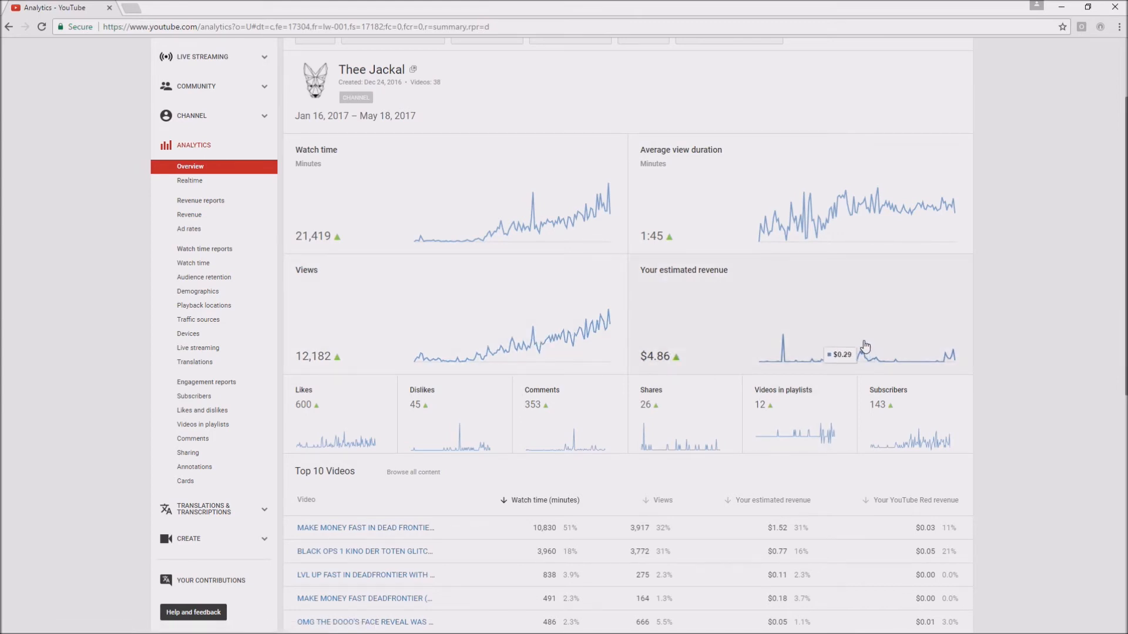
mouse_move(576, 335)
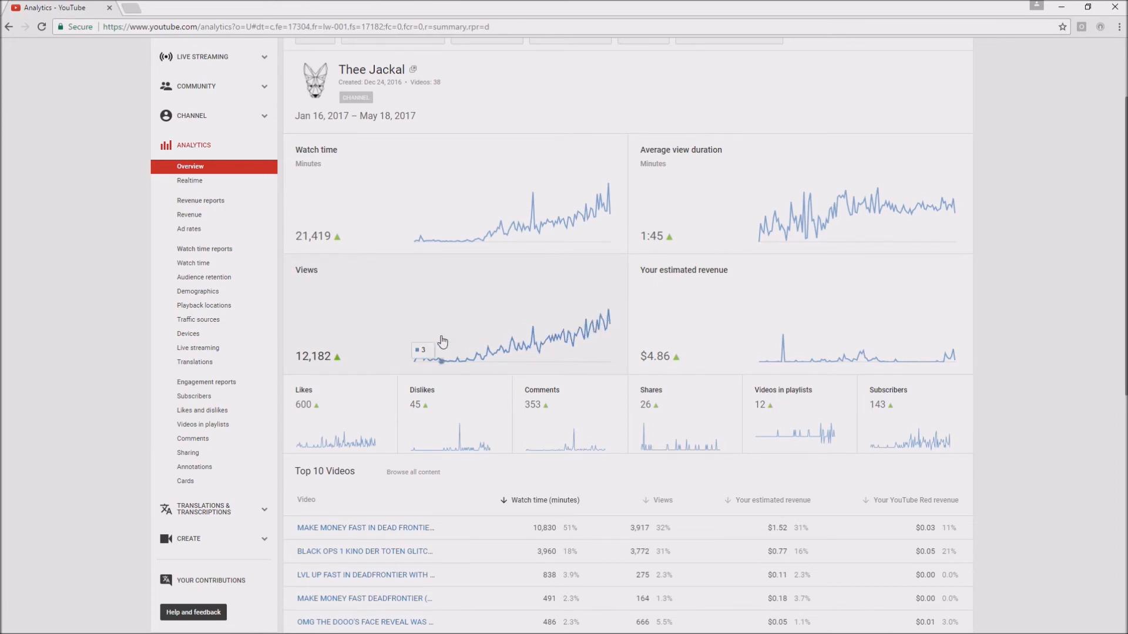
mouse_move(639, 270)
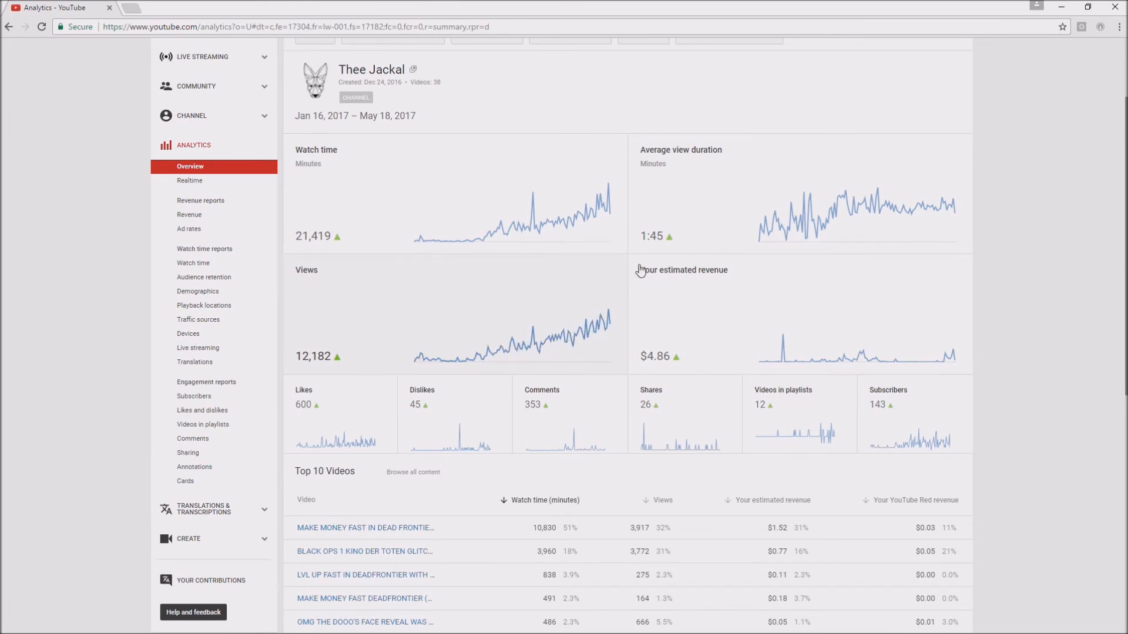
mouse_move(924, 363)
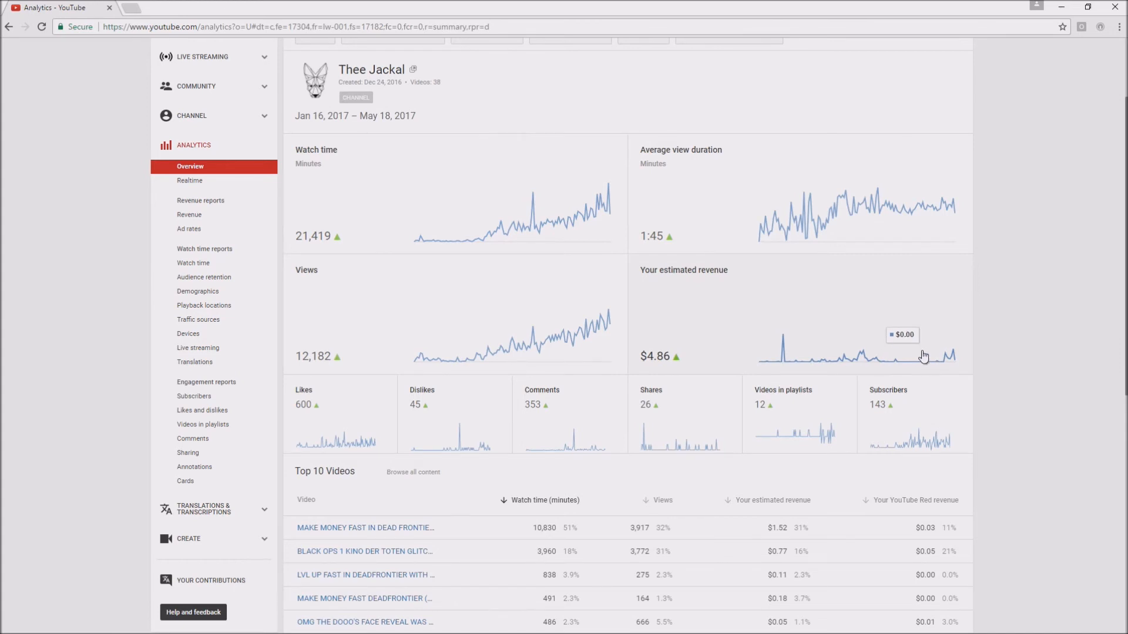
mouse_move(914, 356)
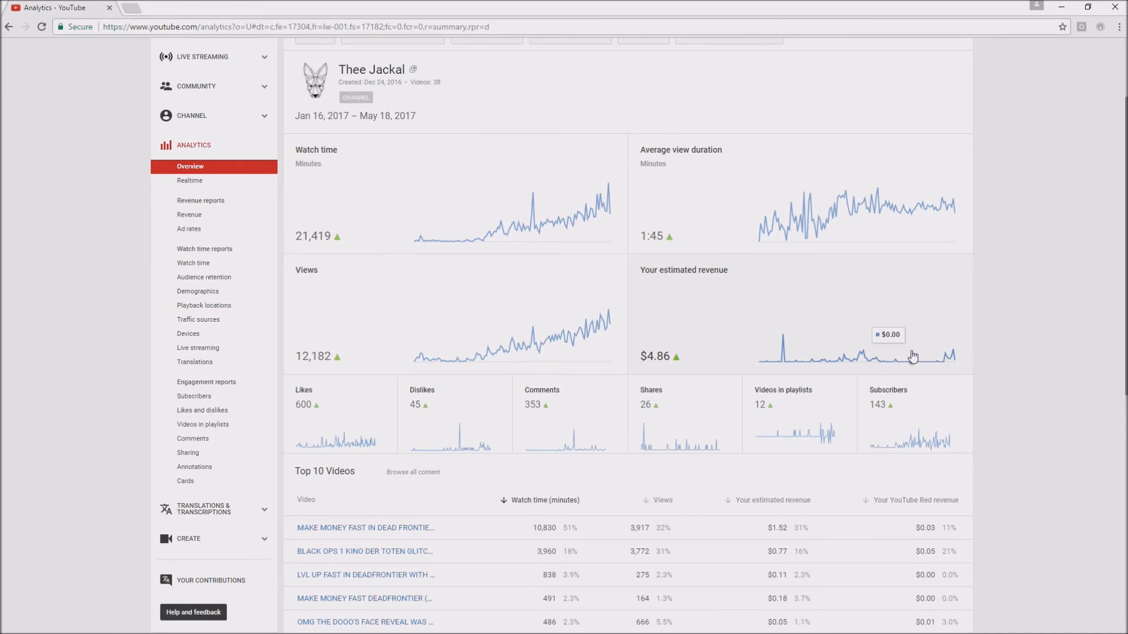
mouse_move(888, 358)
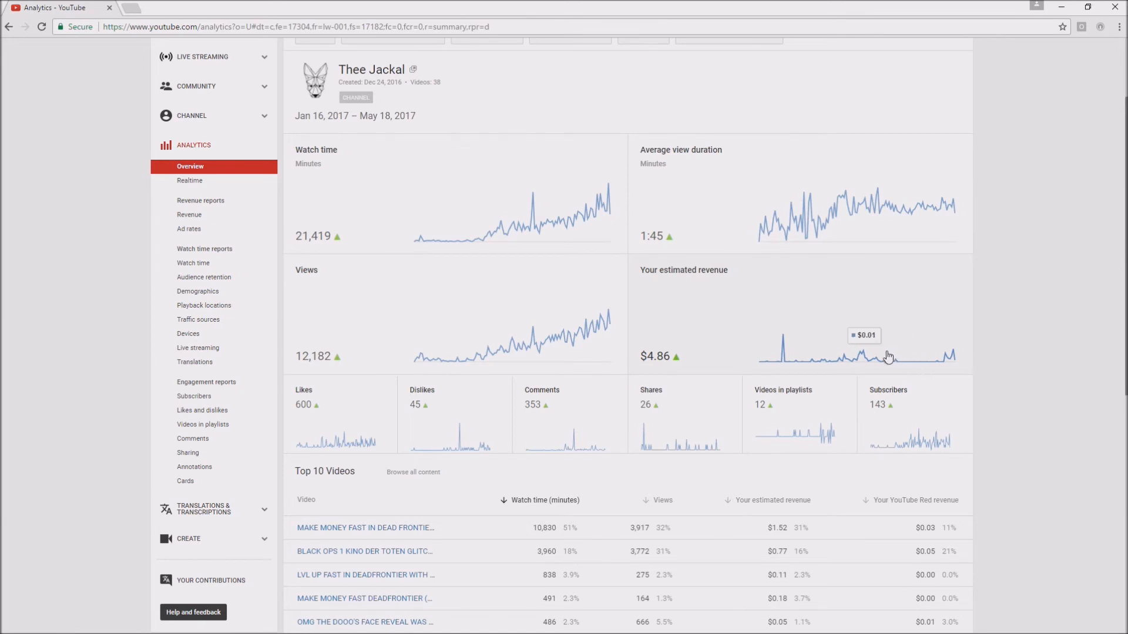
mouse_move(887, 355)
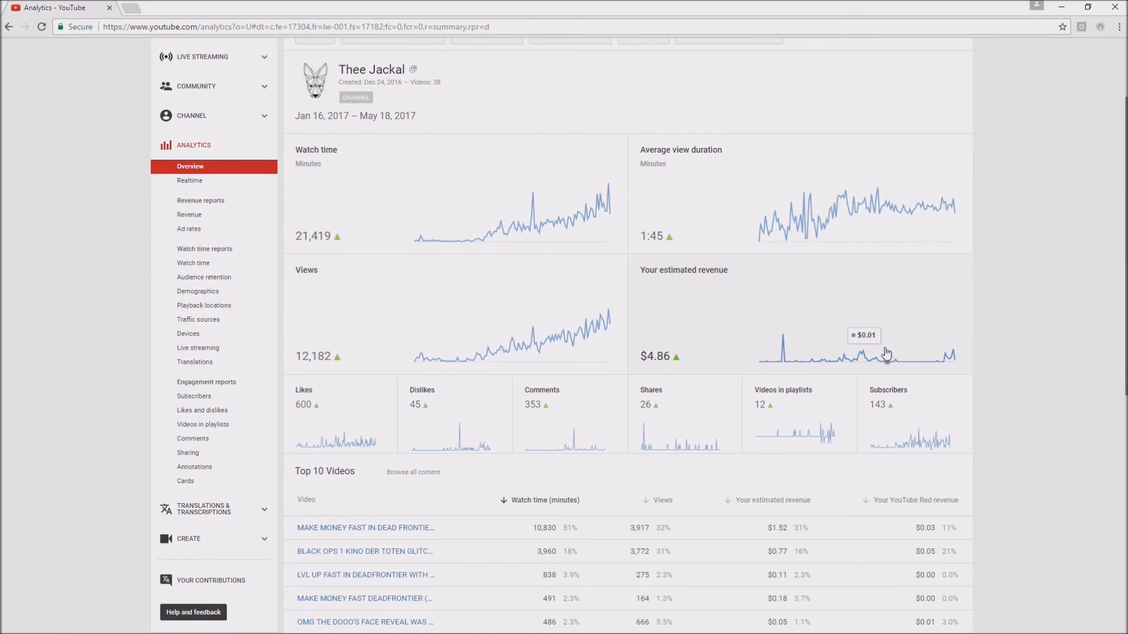
mouse_move(875, 336)
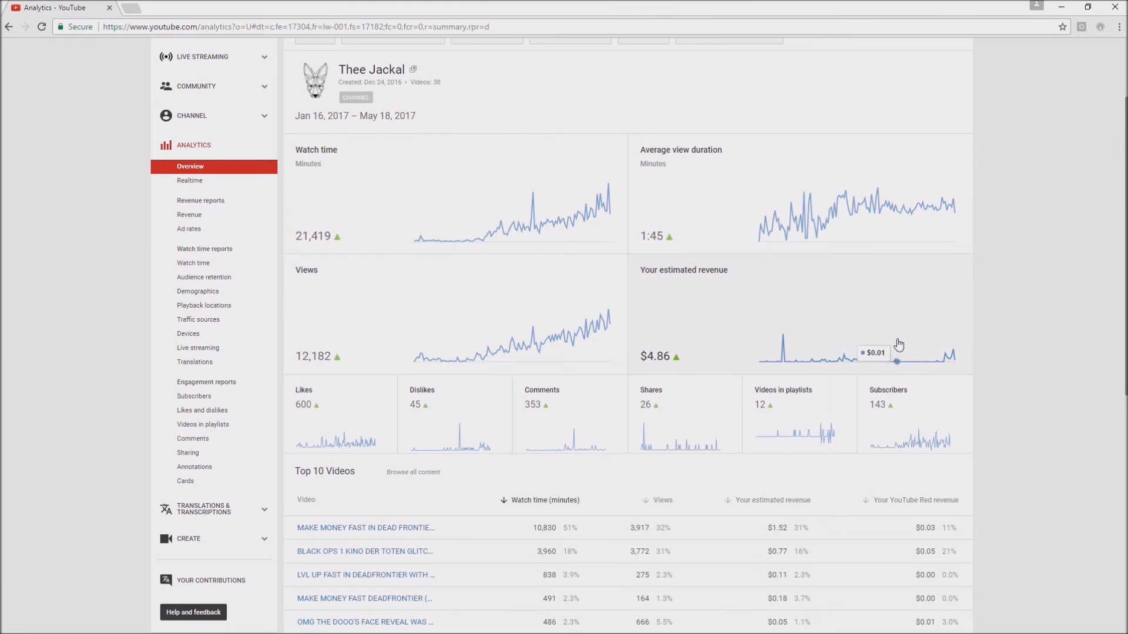
mouse_move(879, 343)
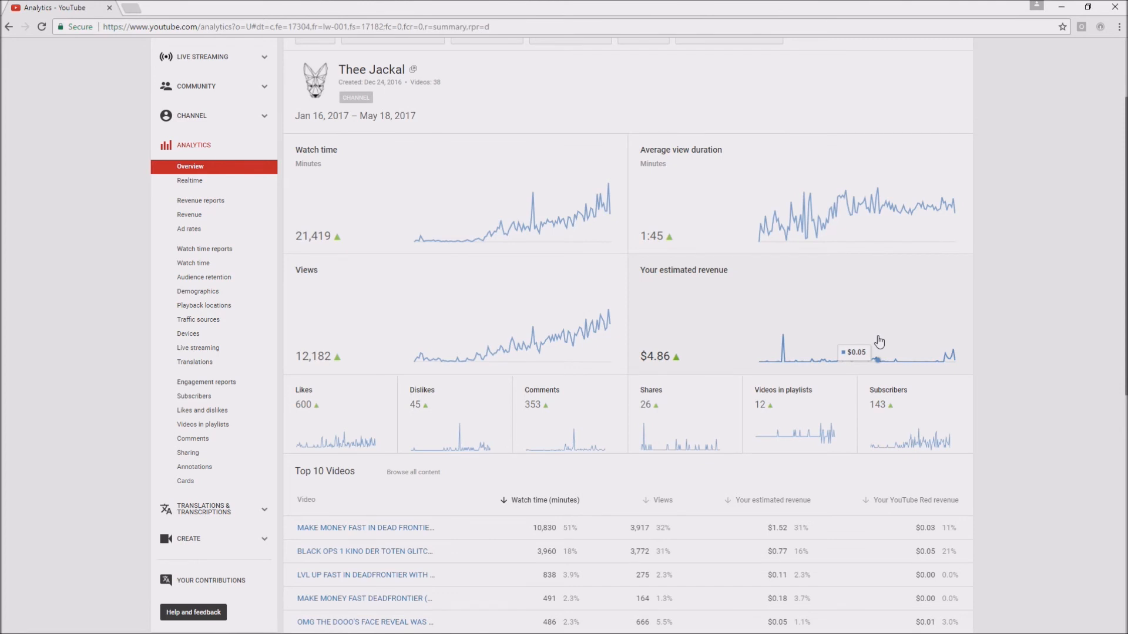
mouse_move(845, 324)
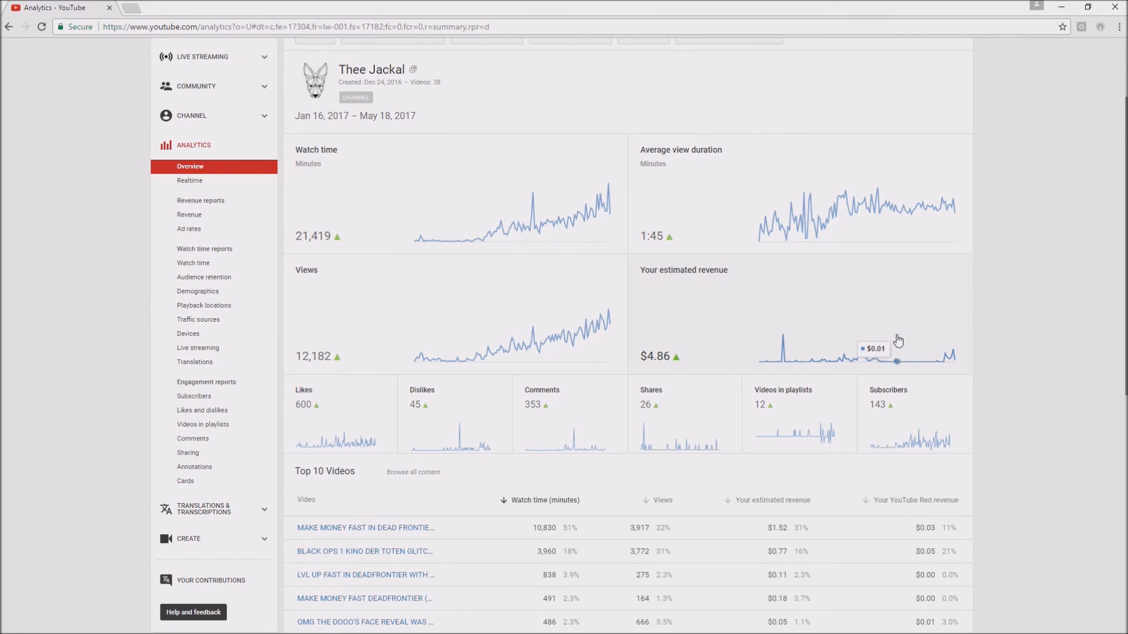
mouse_move(949, 345)
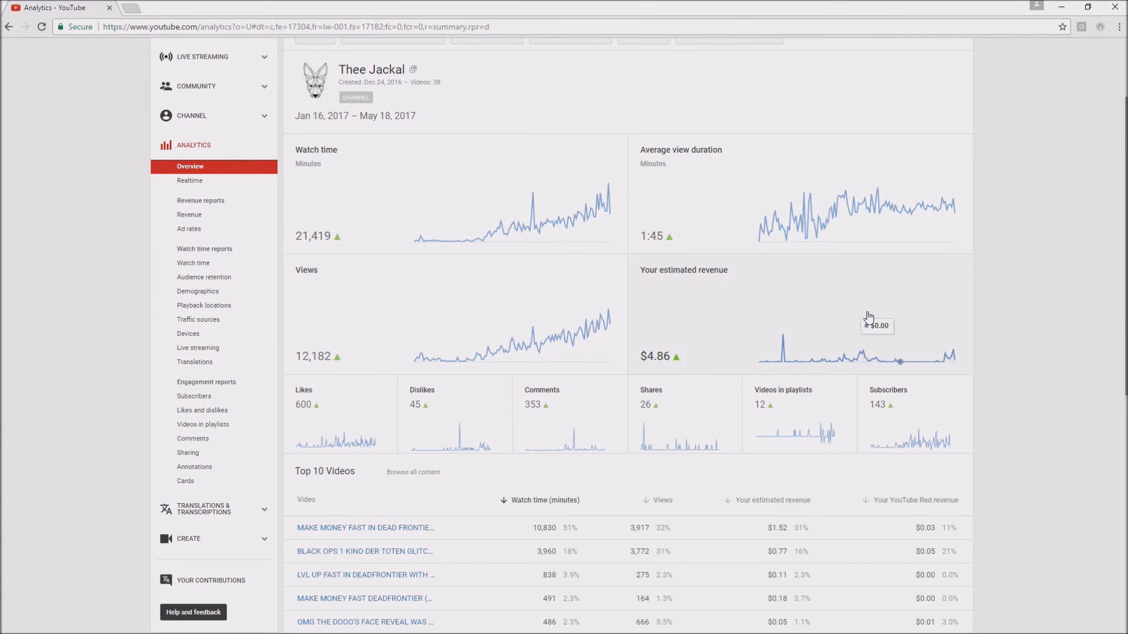
scroll("down", 3)
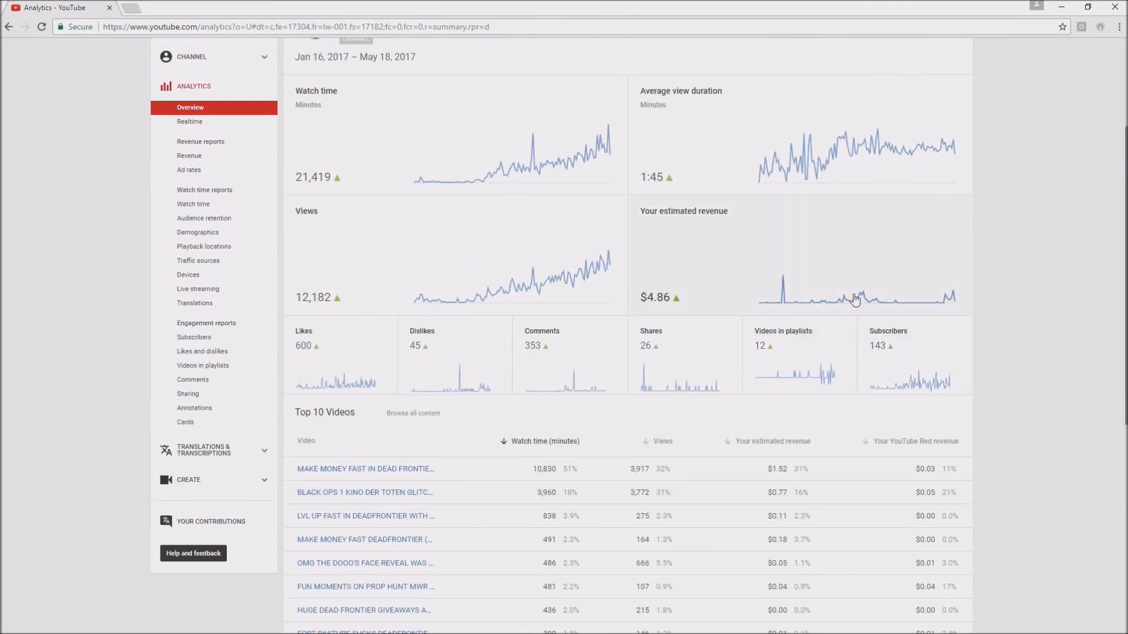
mouse_move(833, 303)
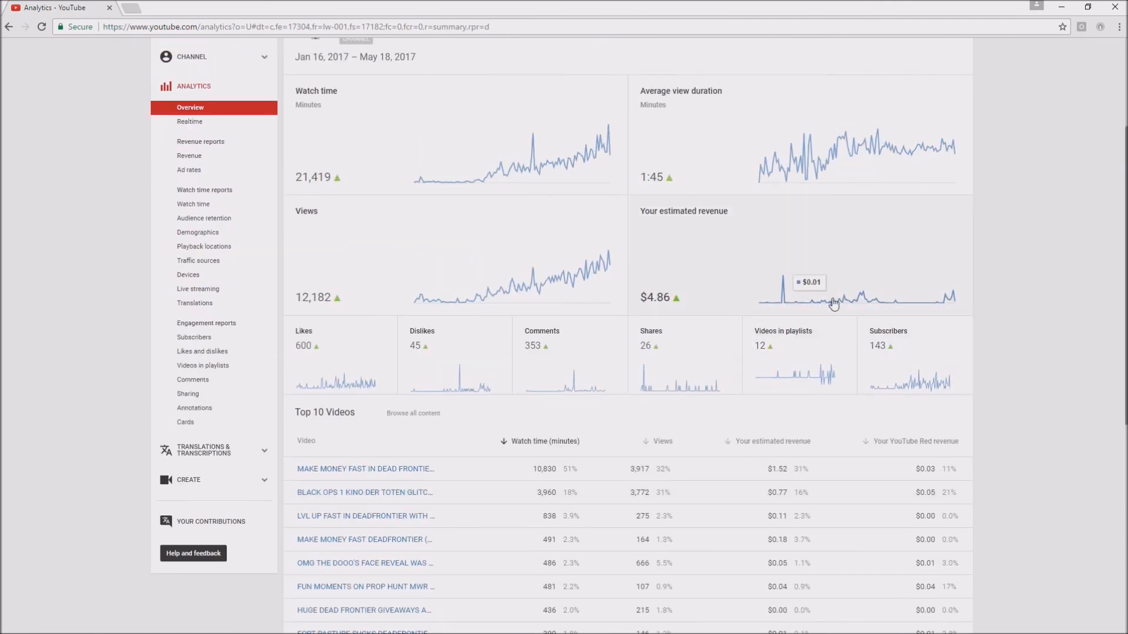
mouse_move(948, 297)
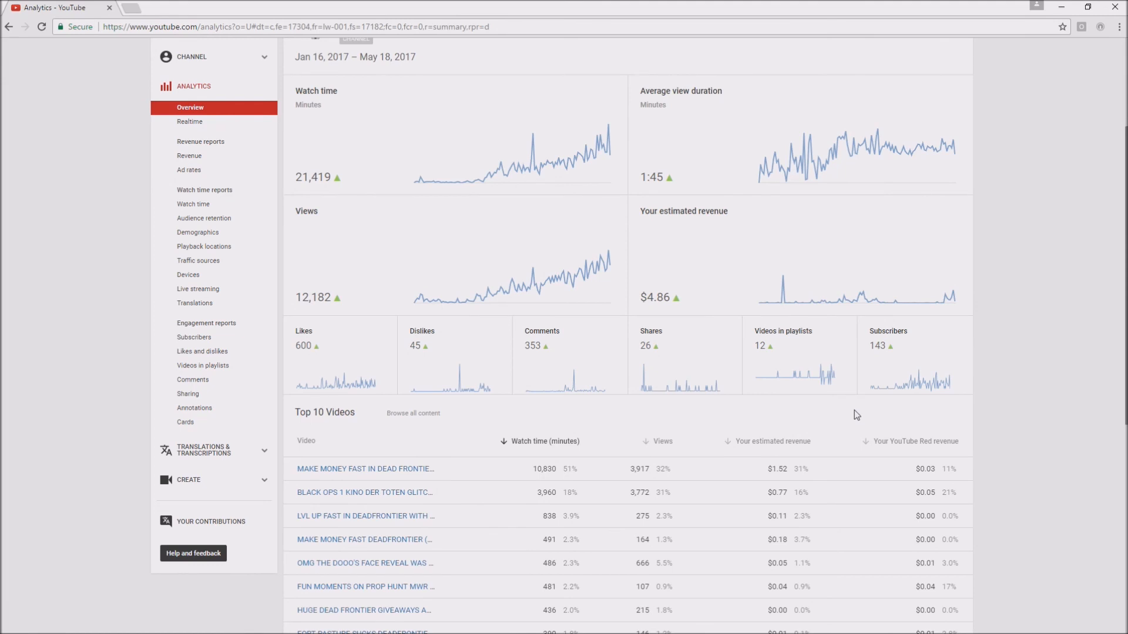
mouse_move(914, 343)
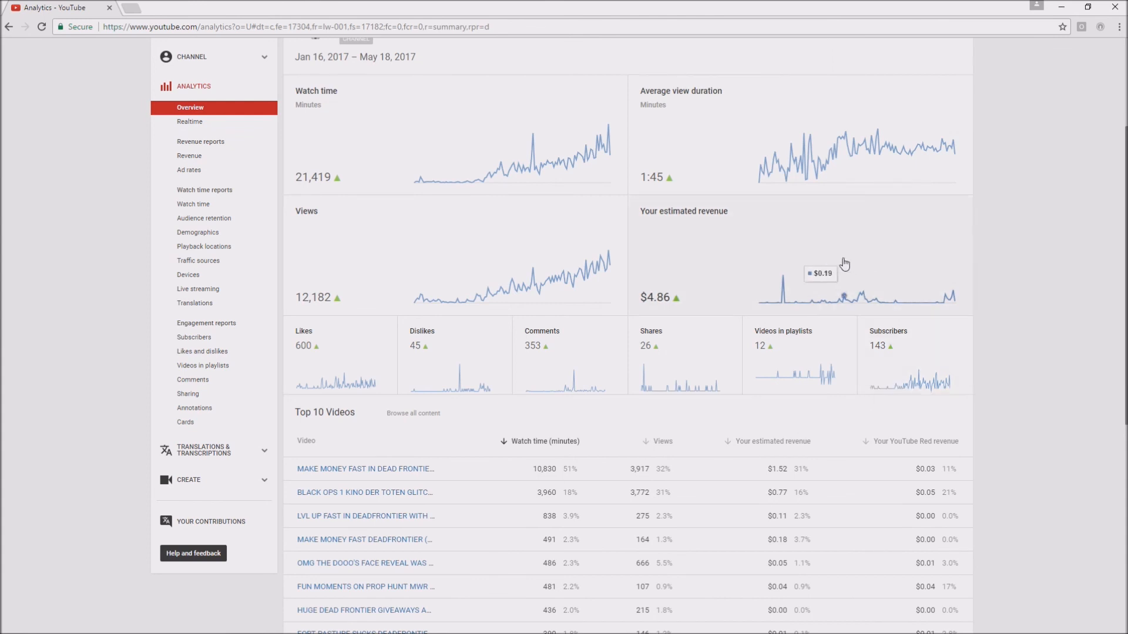
mouse_move(835, 267)
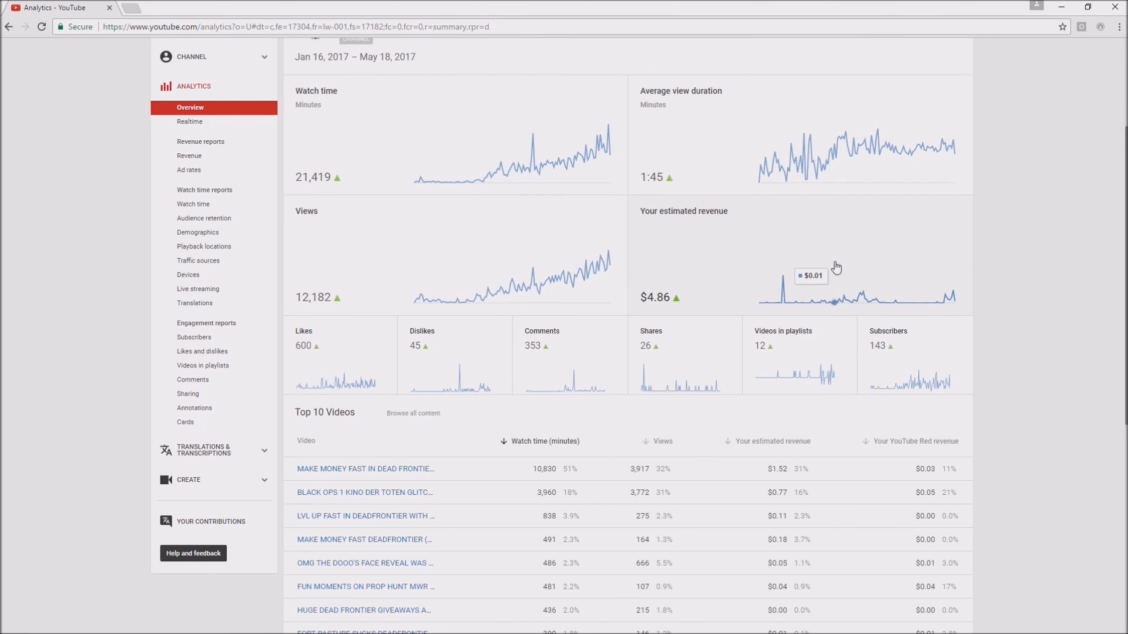
mouse_move(822, 261)
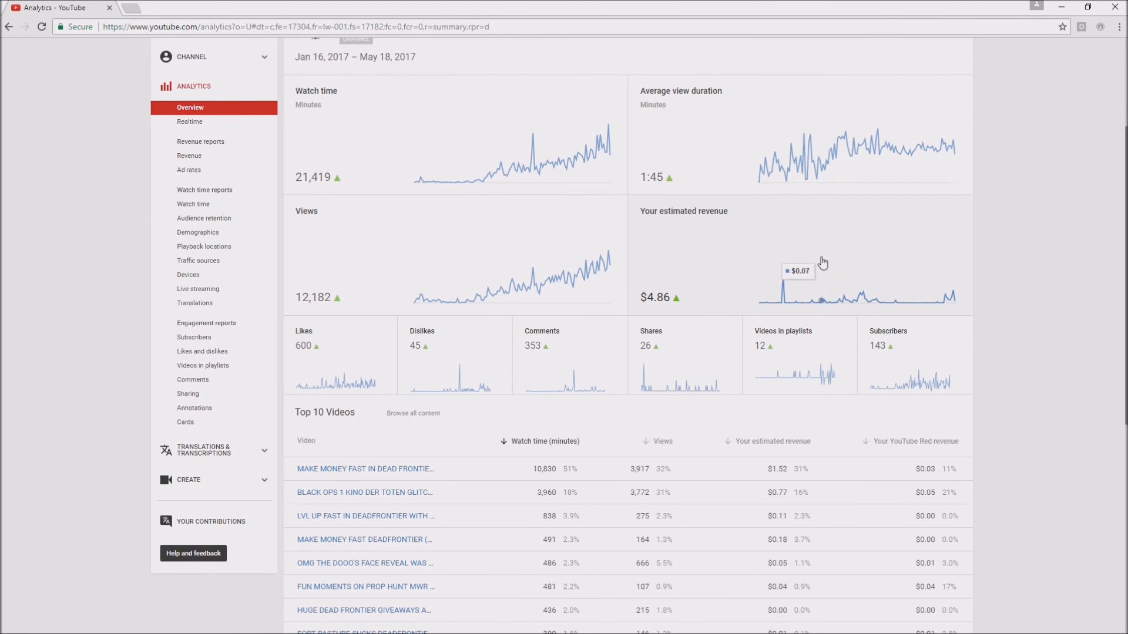